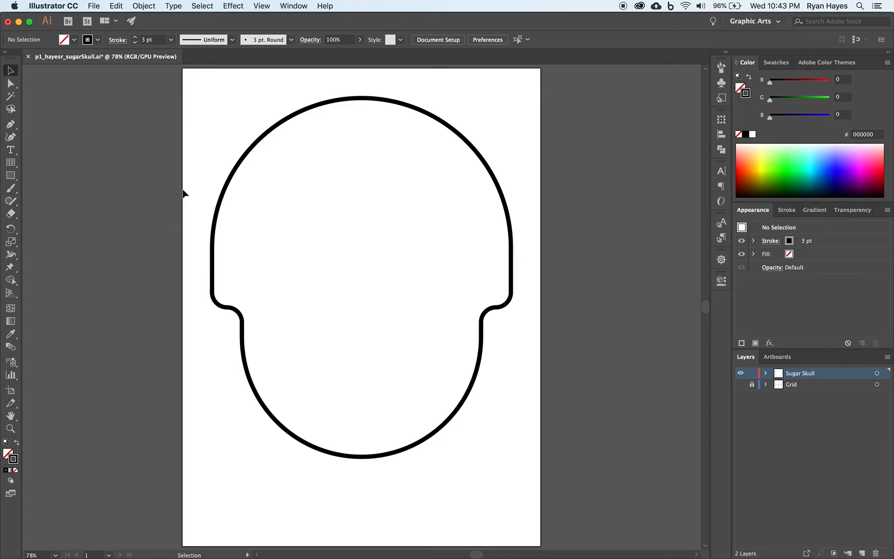
mouse_move(146, 190)
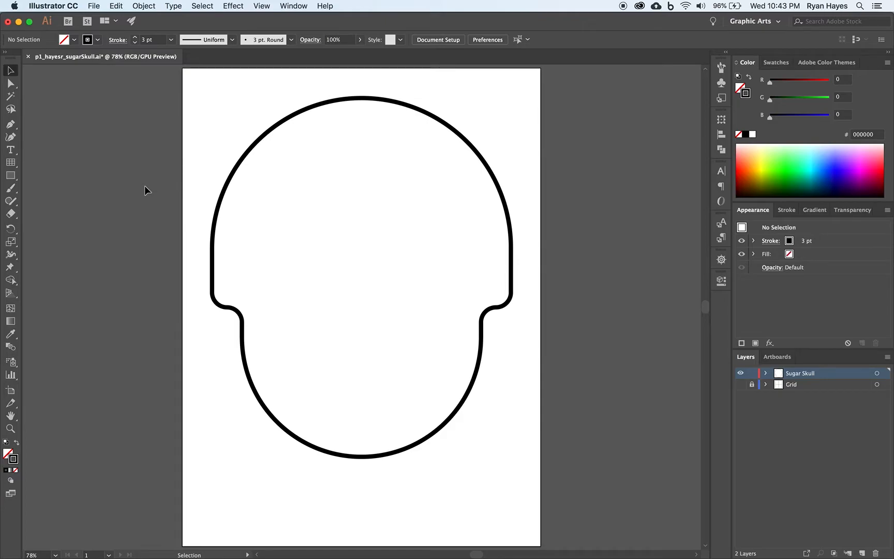
mouse_move(27, 179)
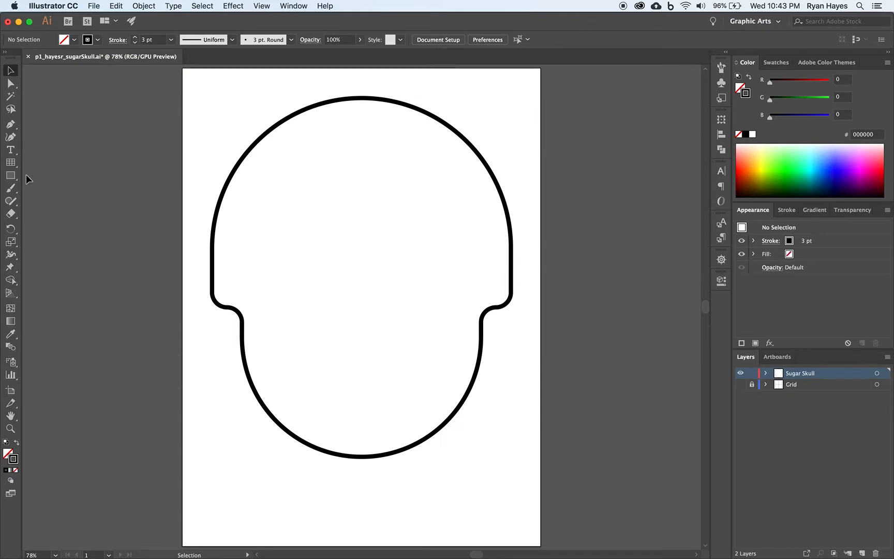
Draw a 2 in by 2 in outlined circle in the skull's left eye area with the Ellipse tool
click(10, 177)
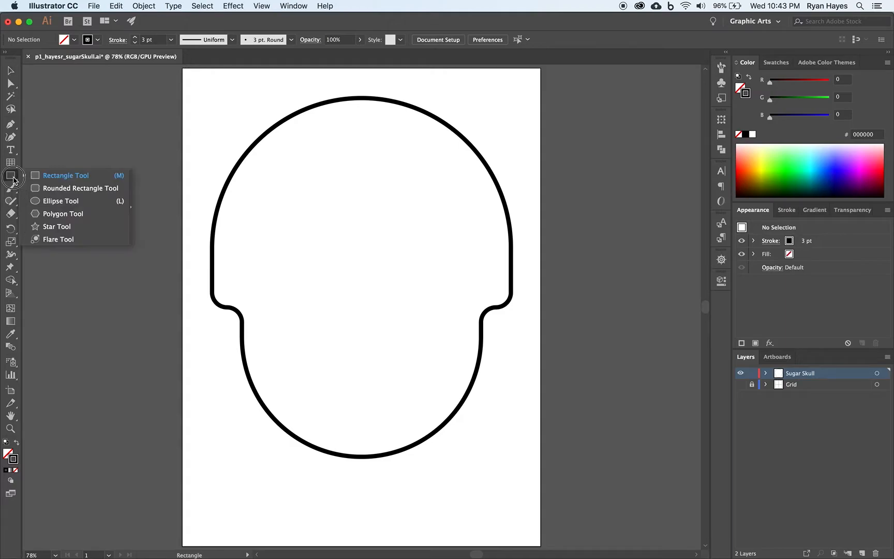
mouse_move(56, 201)
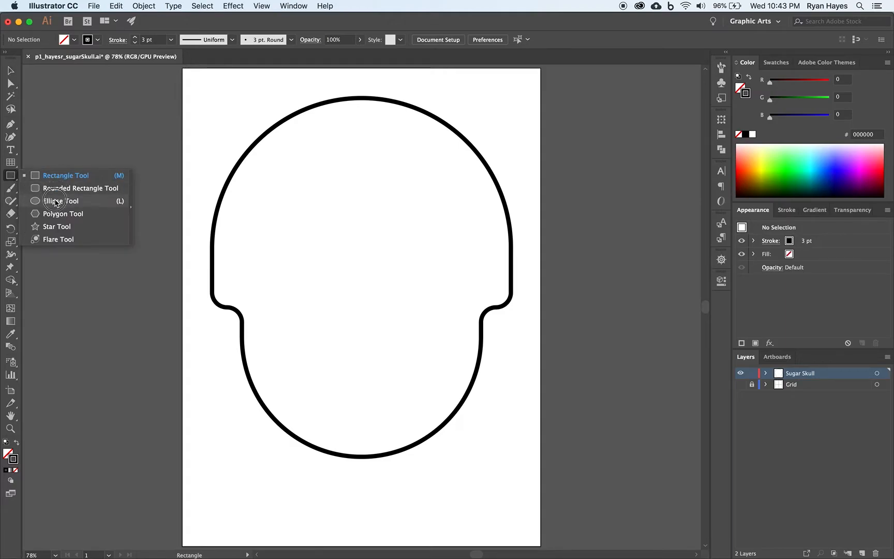
click(61, 201)
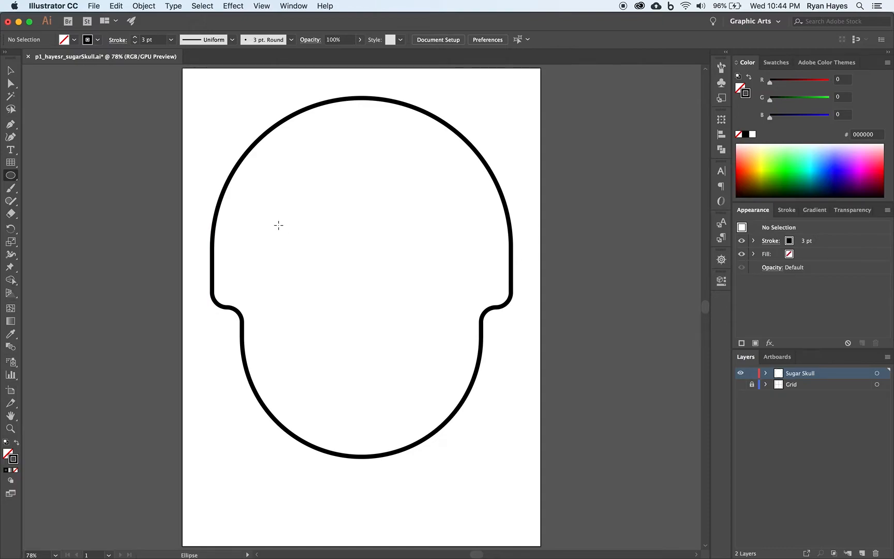
click(278, 226)
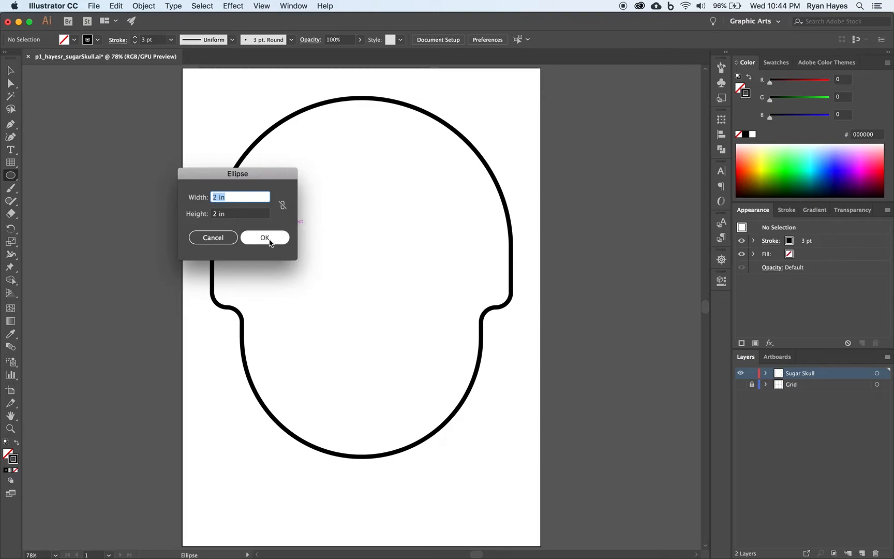
click(264, 237)
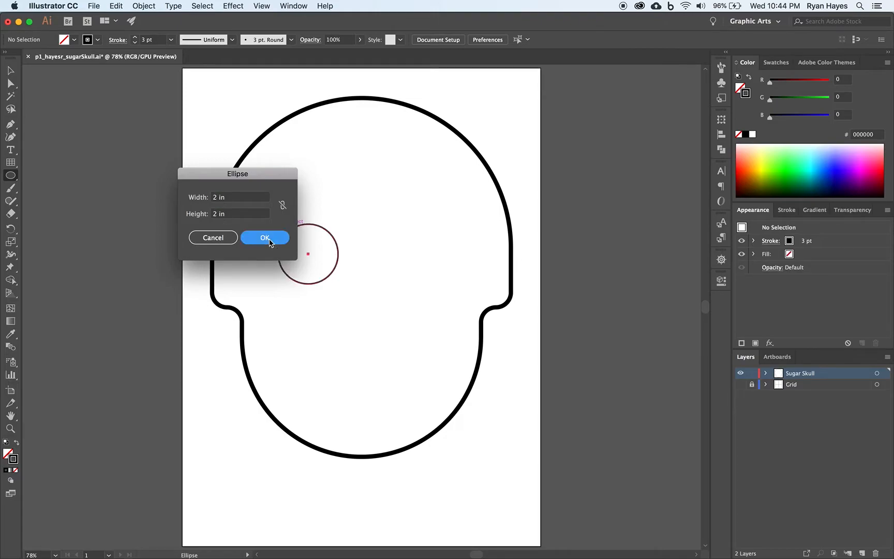
click(264, 236)
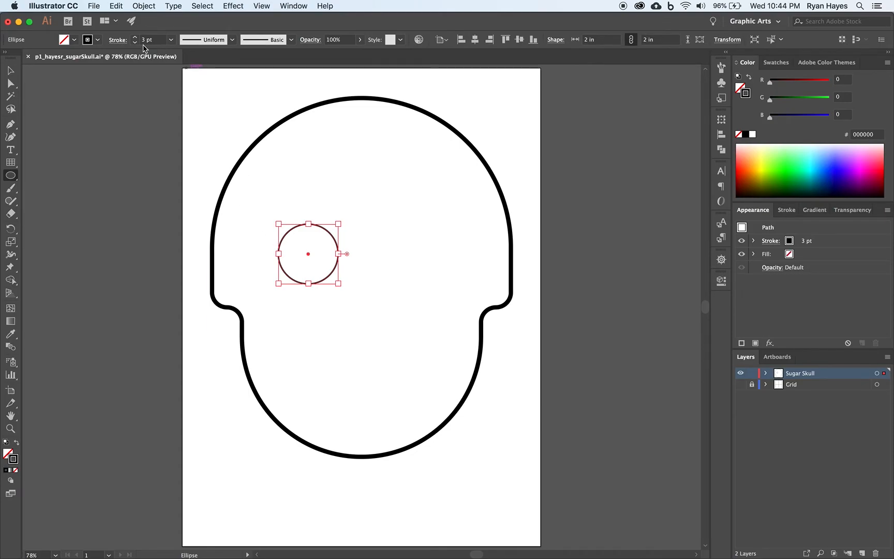
mouse_move(136, 43)
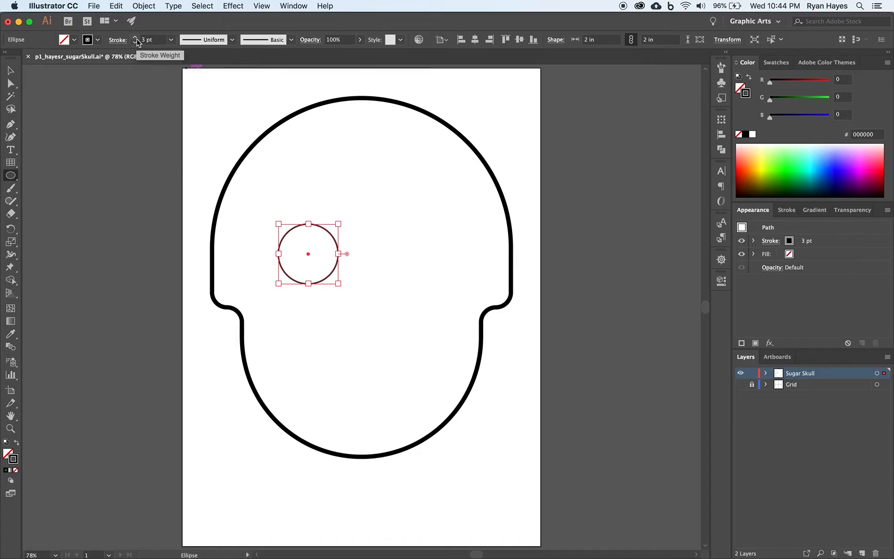
mouse_move(193, 256)
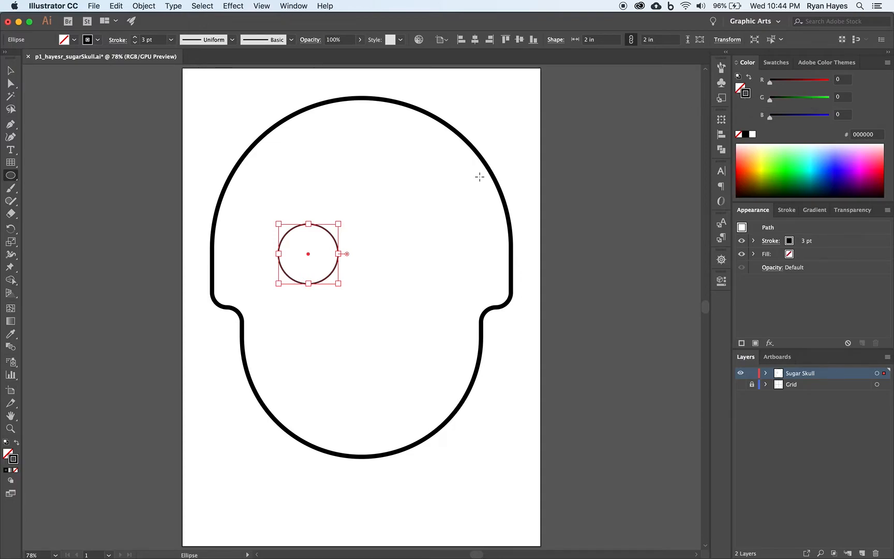
mouse_move(366, 114)
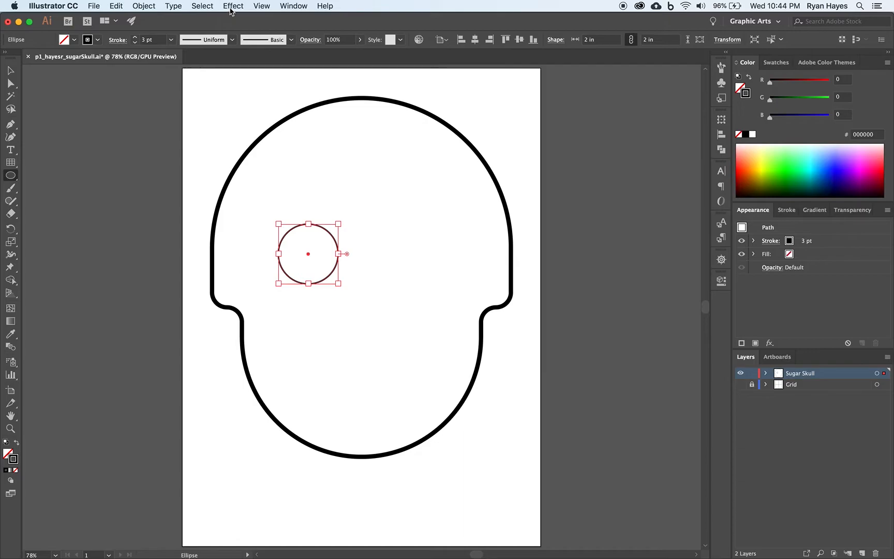
Apply a 50% Pucker & Bloat effect so the eye circle becomes a four-petal flower
click(232, 6)
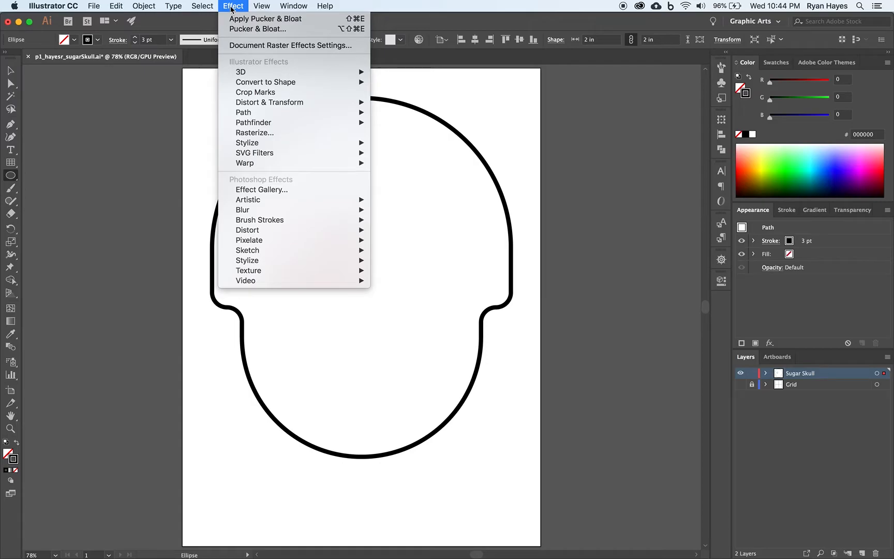
mouse_move(254, 60)
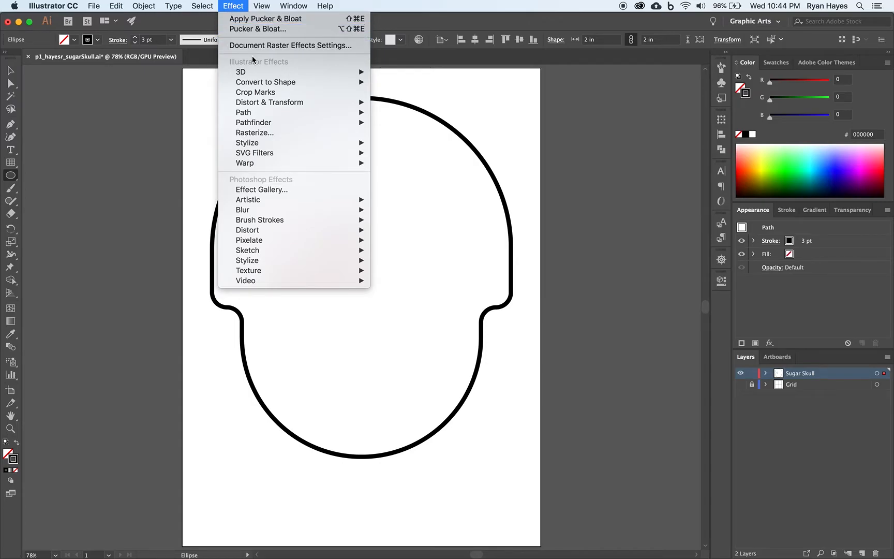
mouse_move(269, 103)
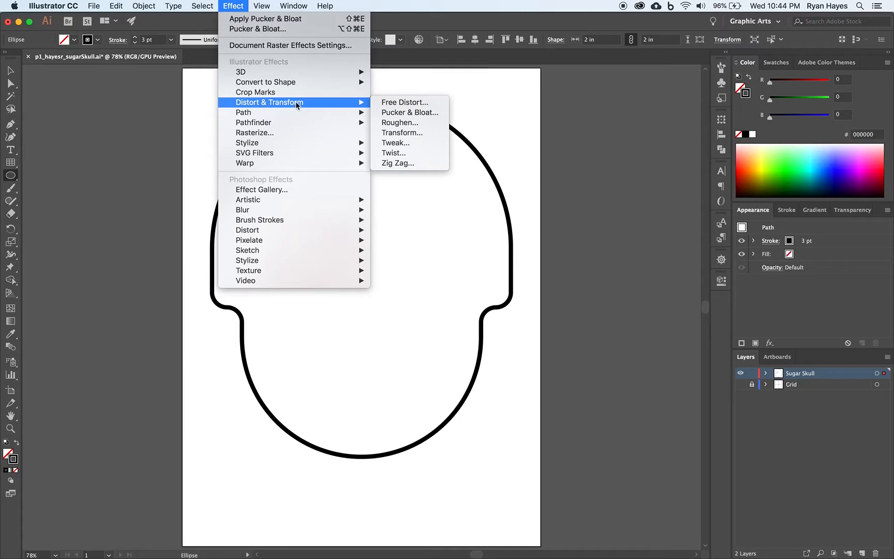
mouse_move(410, 112)
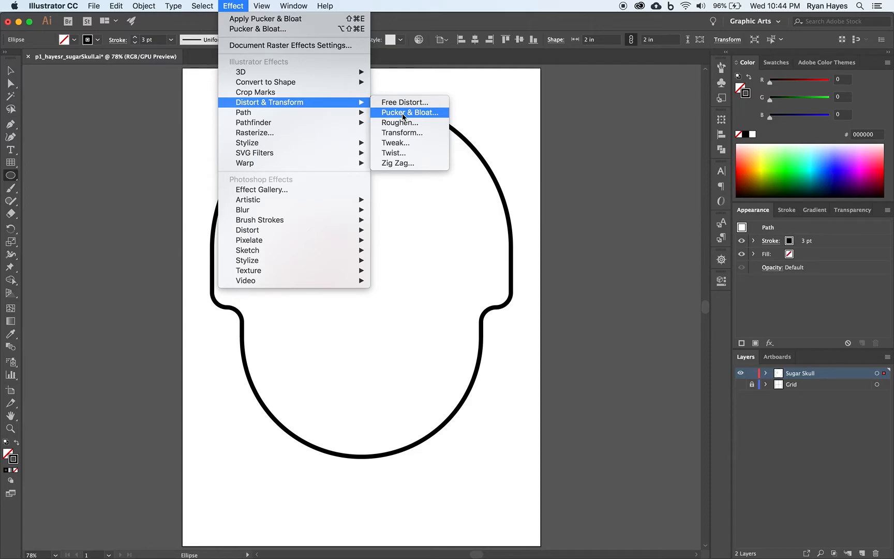
click(410, 113)
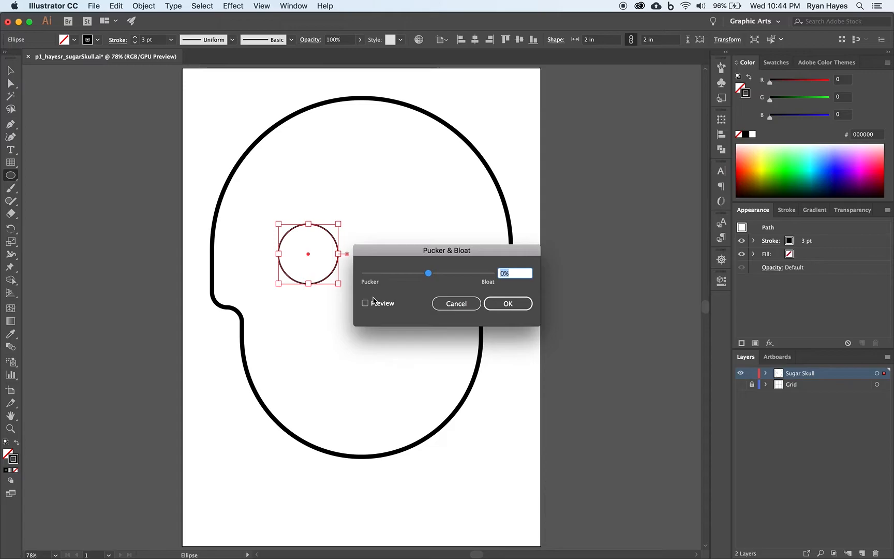
click(365, 303)
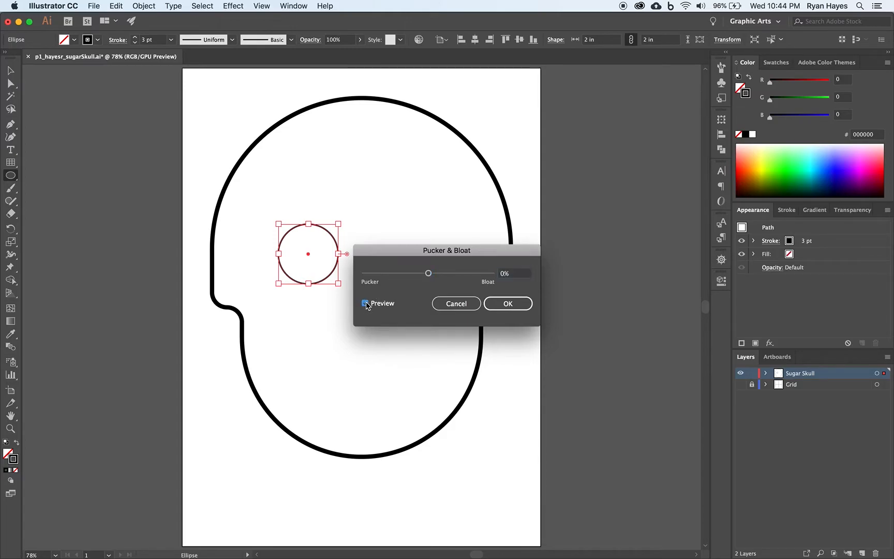
click(366, 304)
text(50)
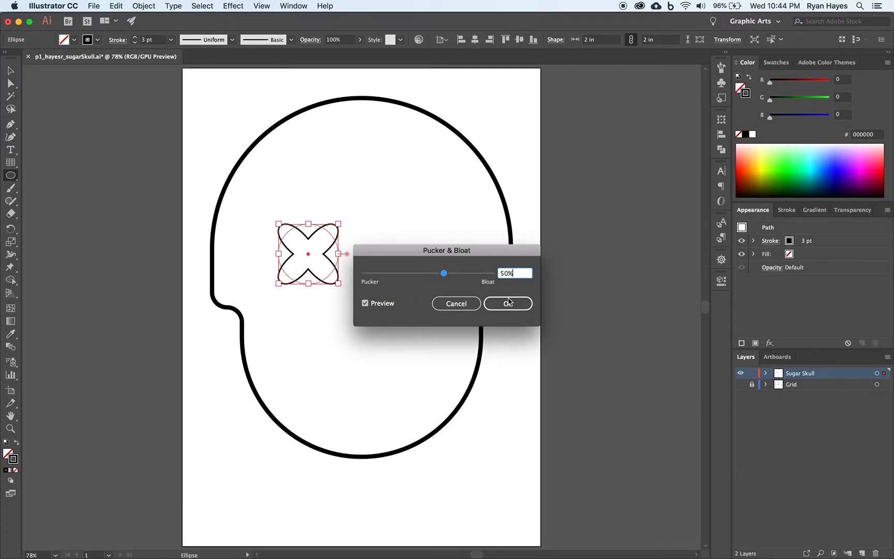
click(507, 303)
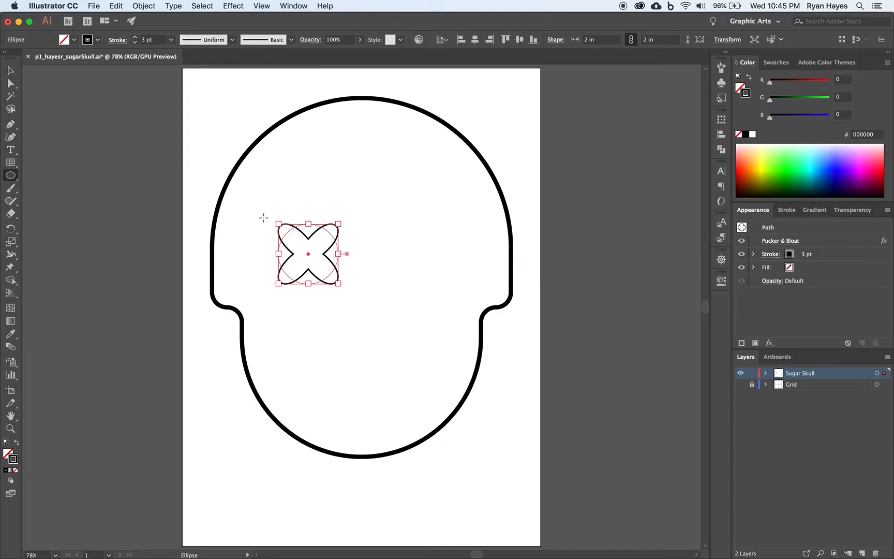
mouse_move(164, 85)
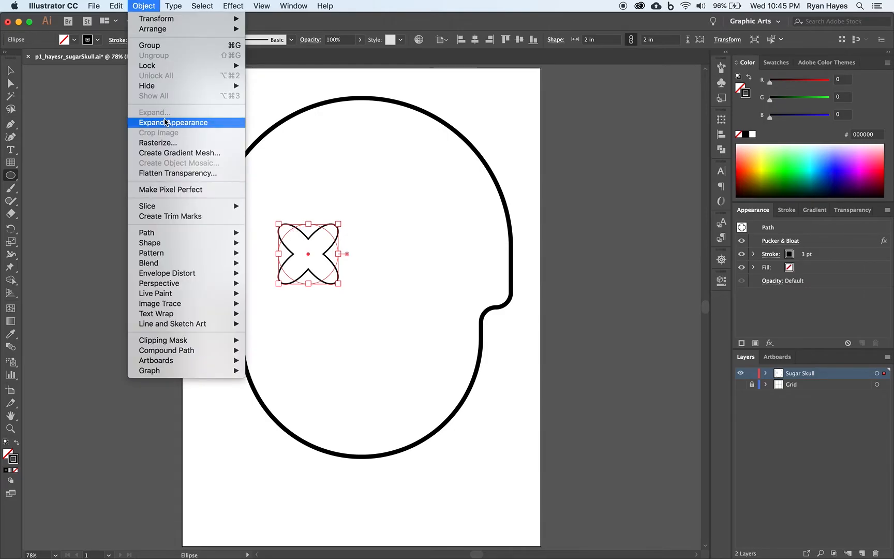
Expand the bloat effect into a regular editable four-petal path
click(173, 122)
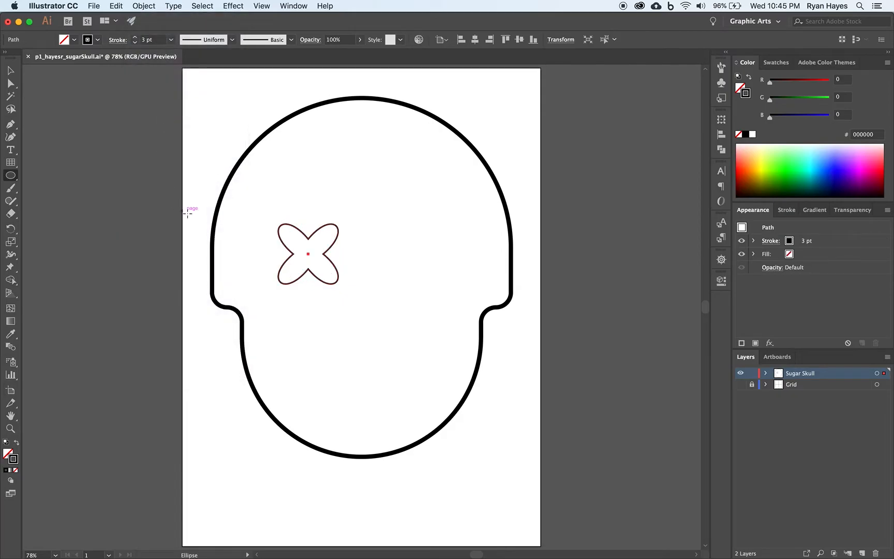
mouse_move(308, 236)
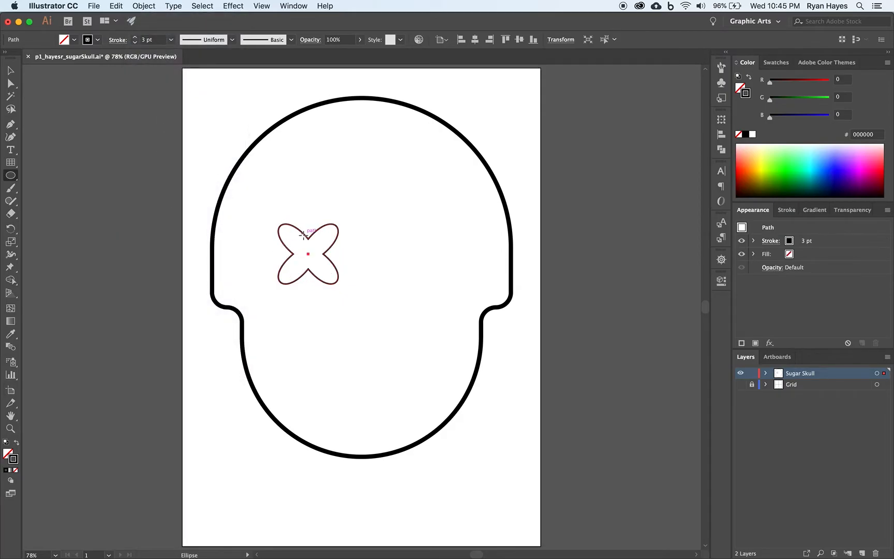
click(10, 70)
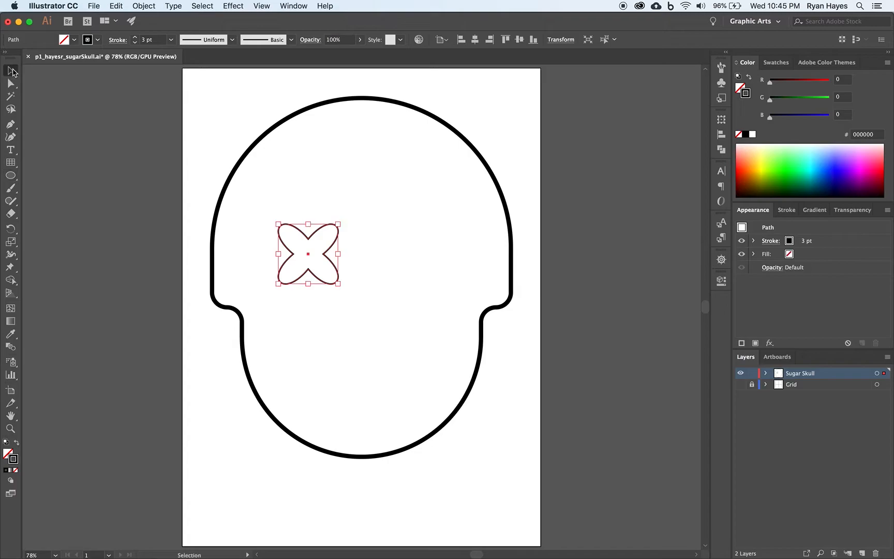
mouse_move(189, 323)
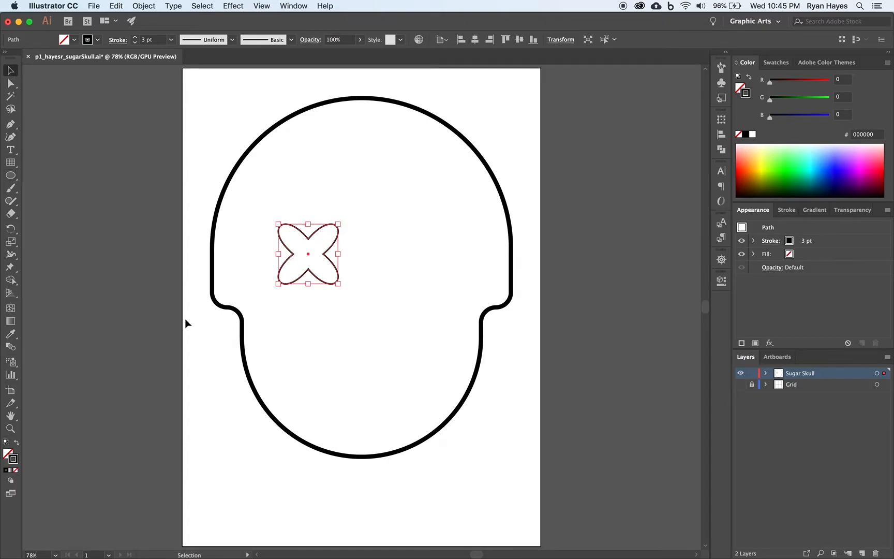
mouse_move(234, 281)
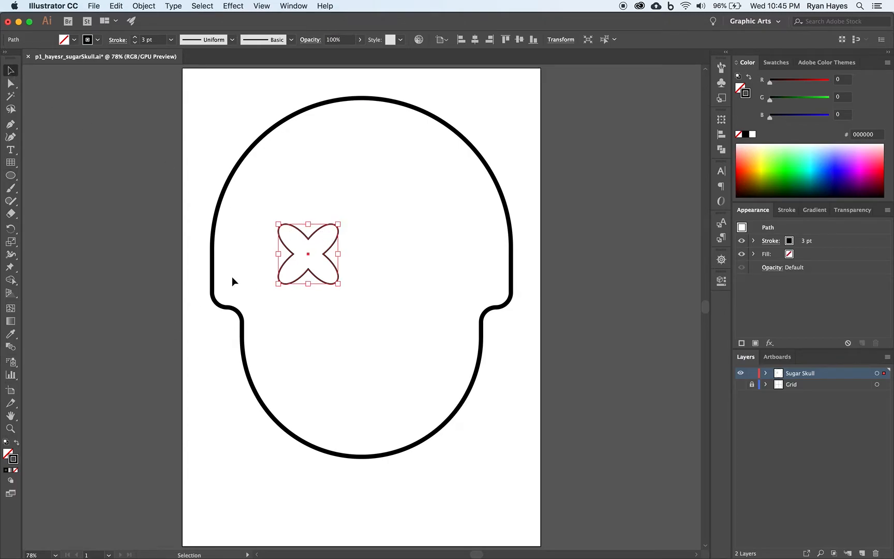
mouse_move(316, 263)
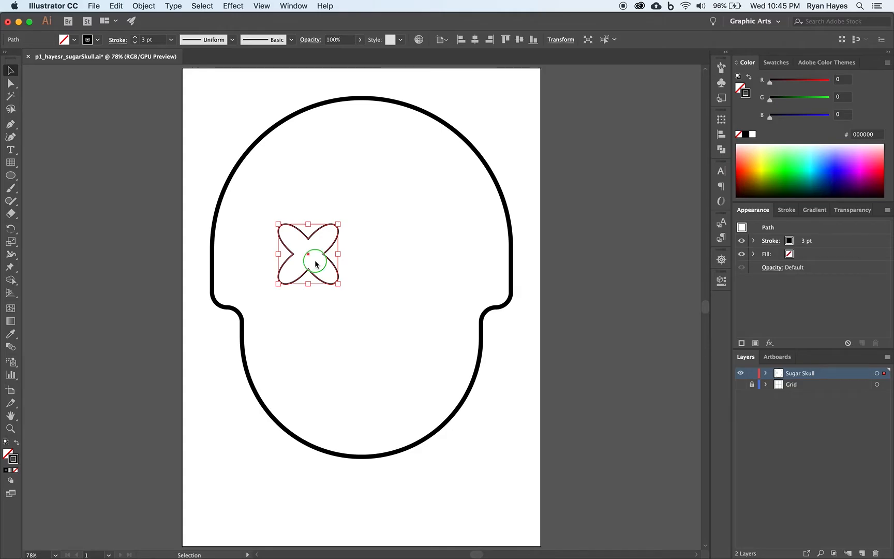
Rotate a copy of the four-petal shape by 45 degrees to form eight petals
right_click(315, 264)
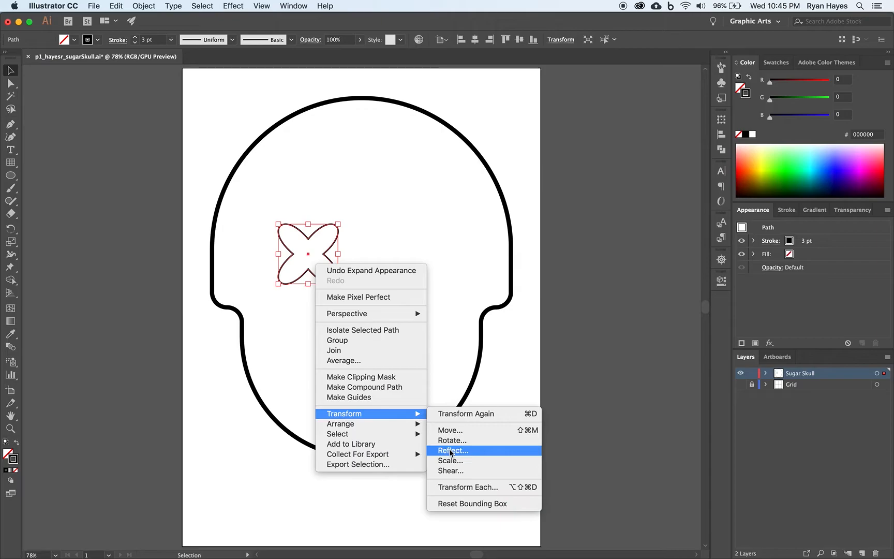
click(451, 440)
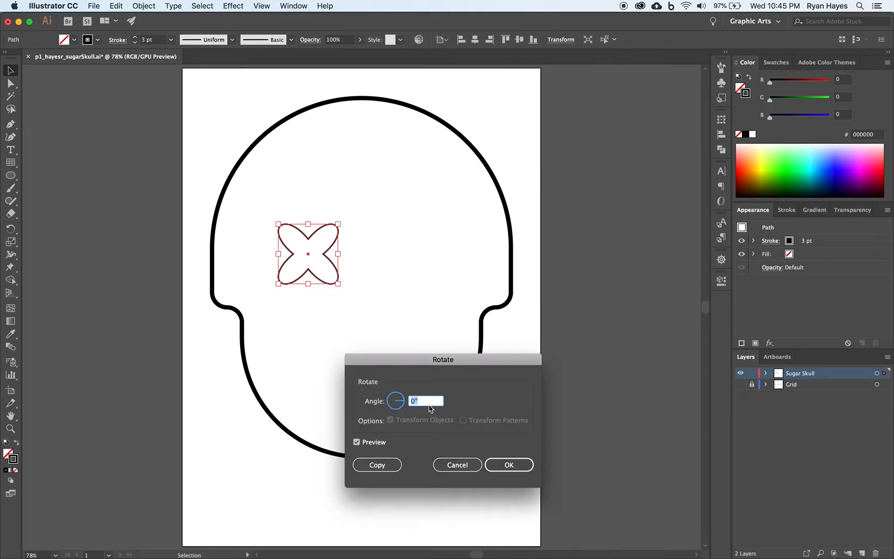
text(45)
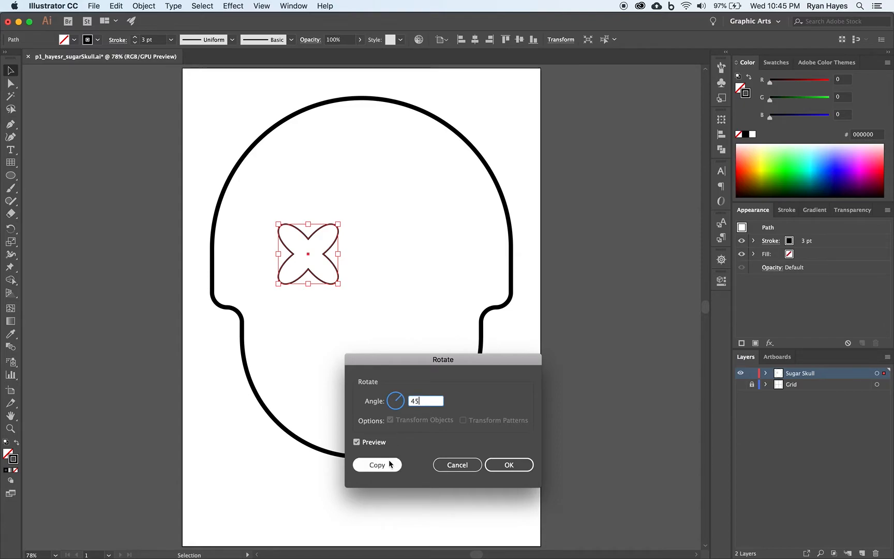
click(377, 464)
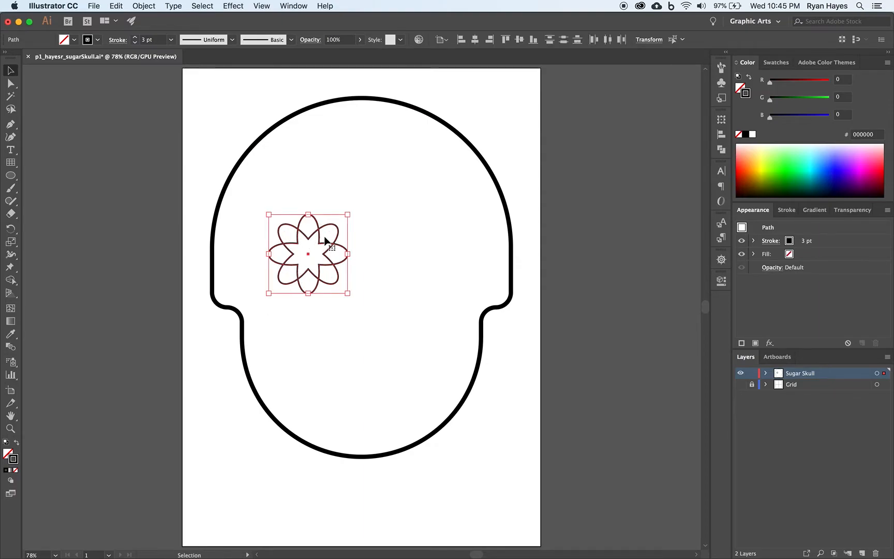
mouse_move(573, 175)
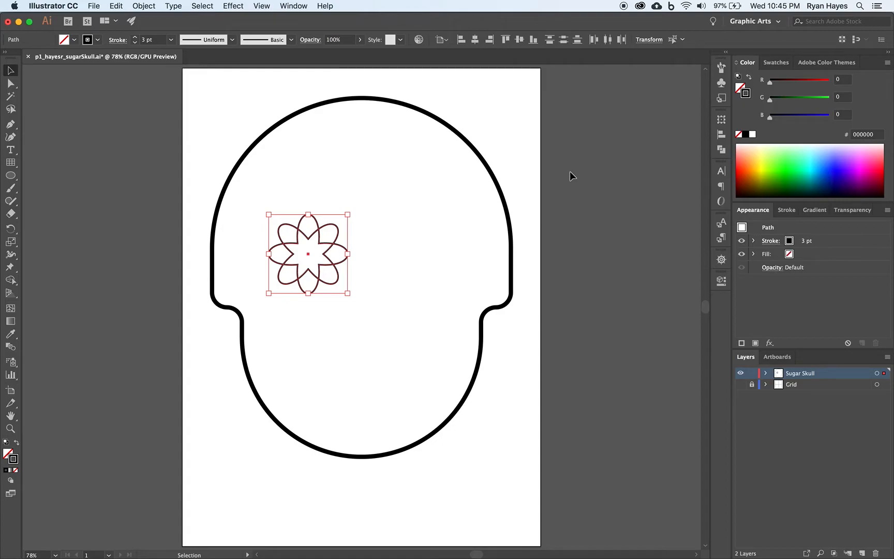
mouse_move(720, 149)
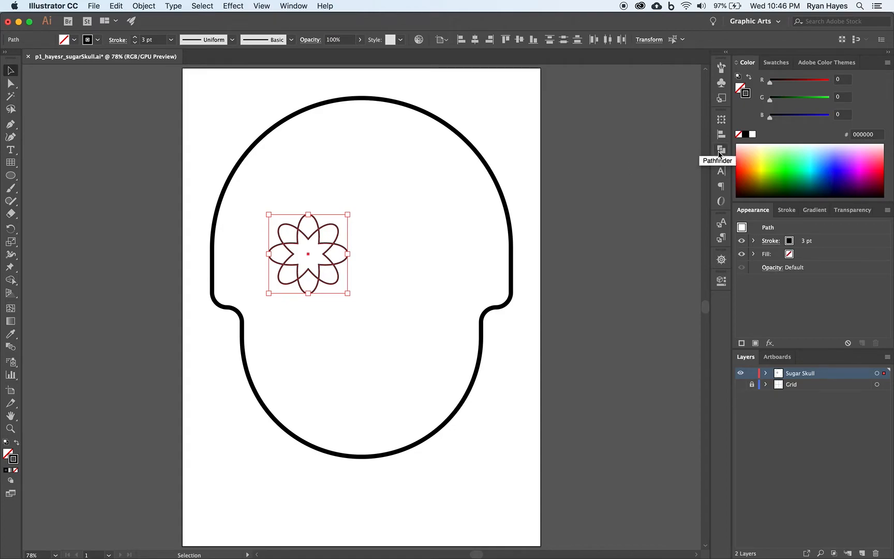
Unite the two overlapping petal shapes into one eight-petal outline with Pathfinder
click(720, 150)
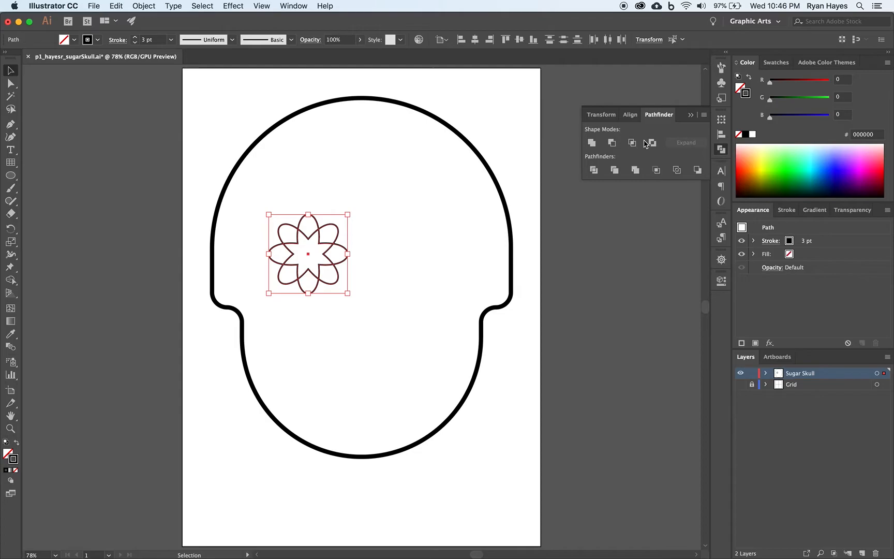
mouse_move(592, 142)
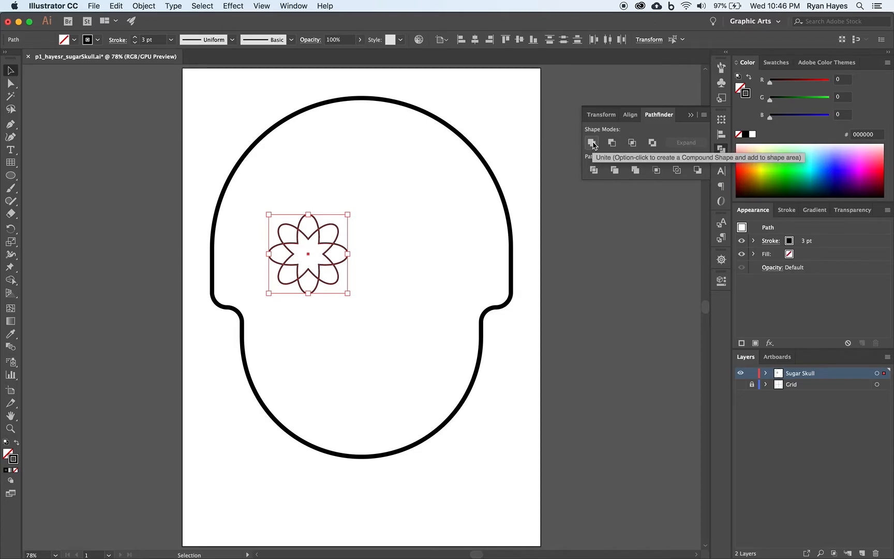
click(592, 143)
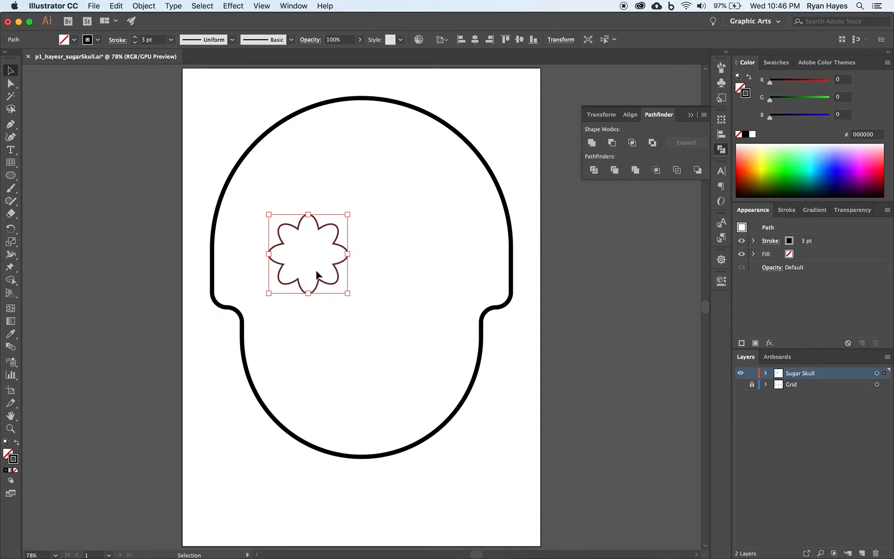
mouse_move(322, 260)
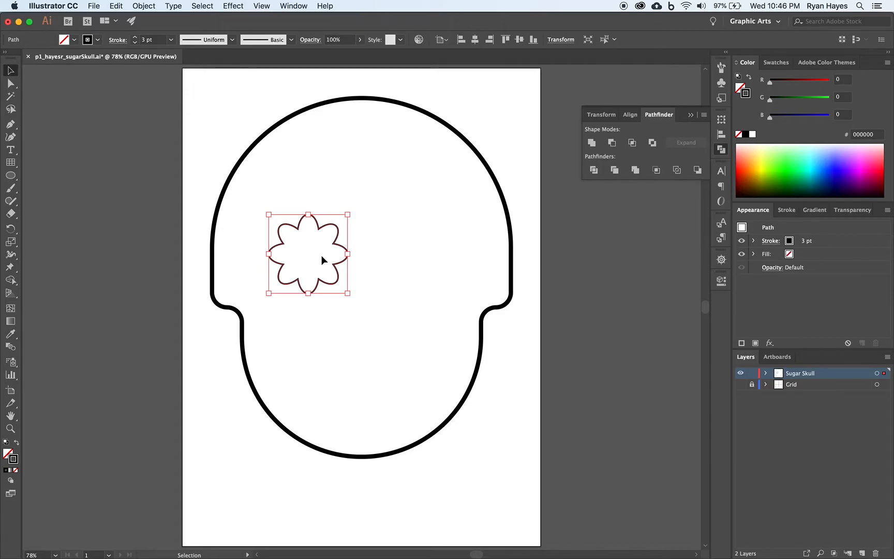
mouse_move(264, 170)
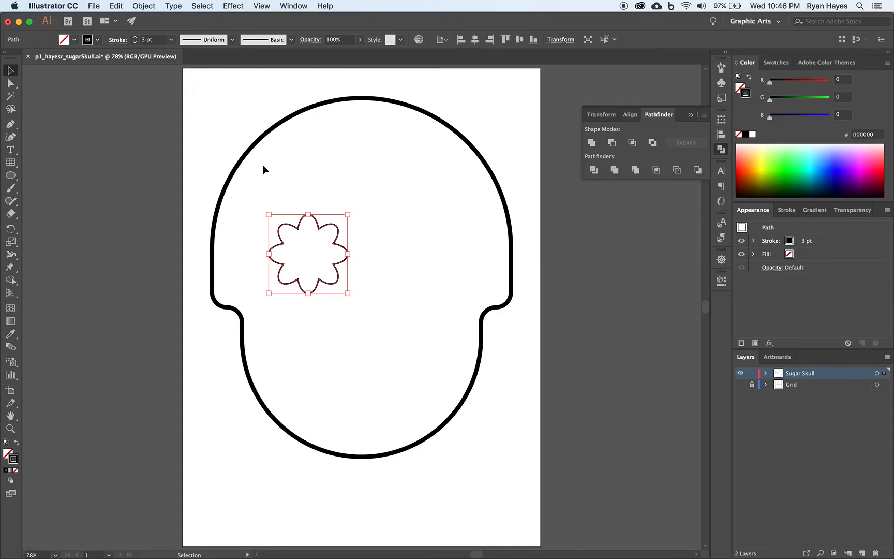
Add a 10px Offset Path outline around the eight-petal flower with preview on
click(143, 6)
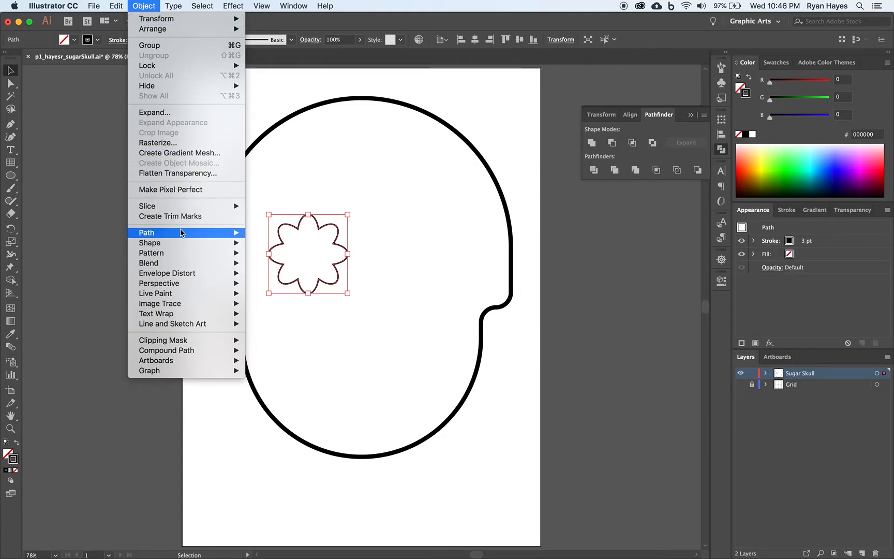
mouse_move(290, 269)
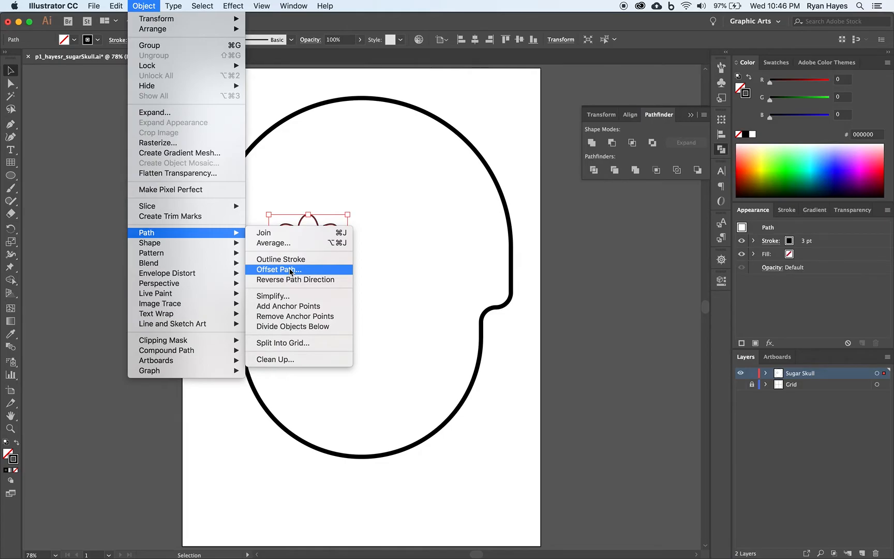
click(279, 269)
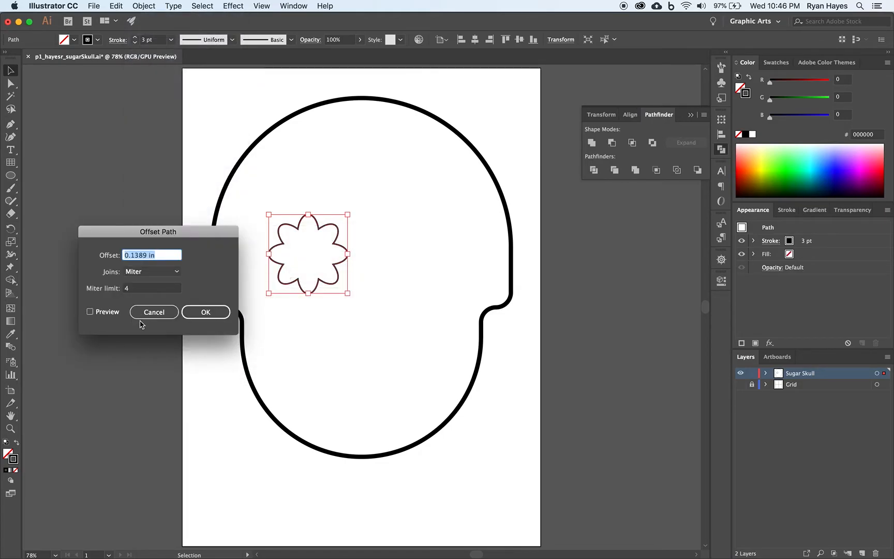
click(90, 311)
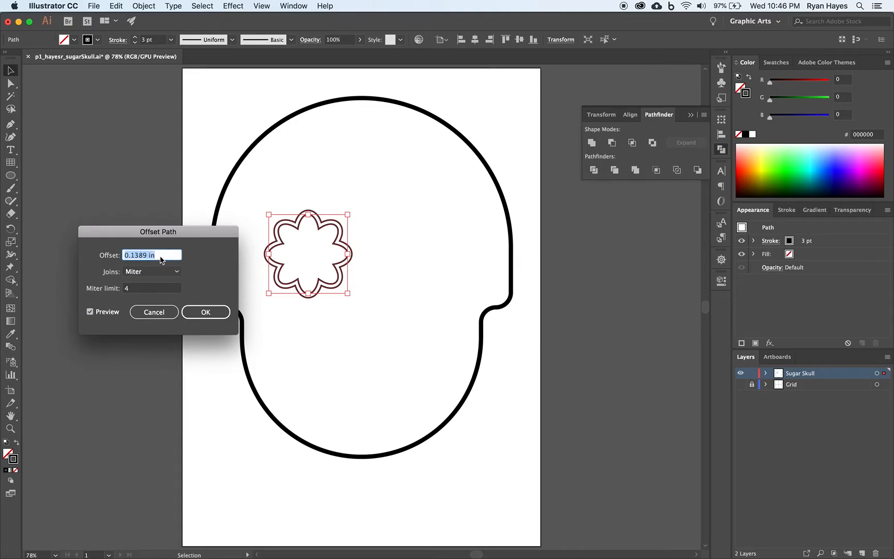
text(10px)
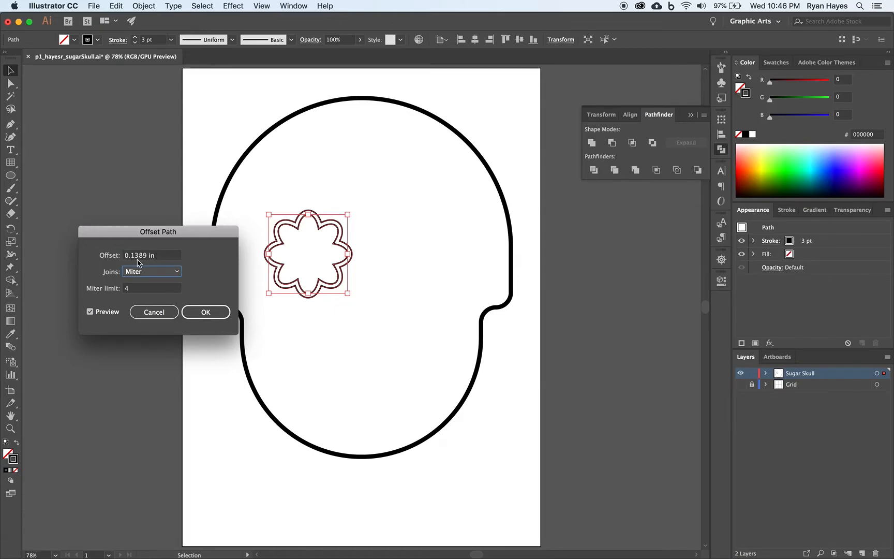
mouse_move(228, 260)
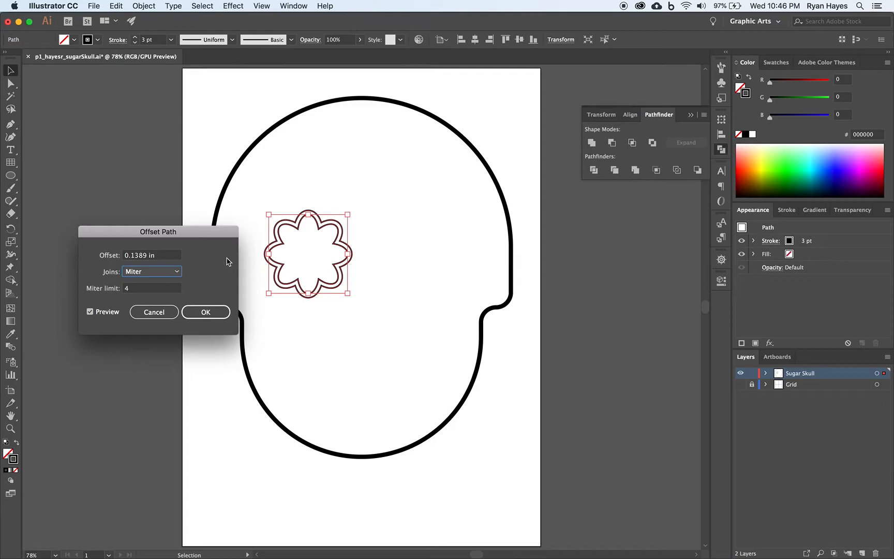
mouse_move(283, 247)
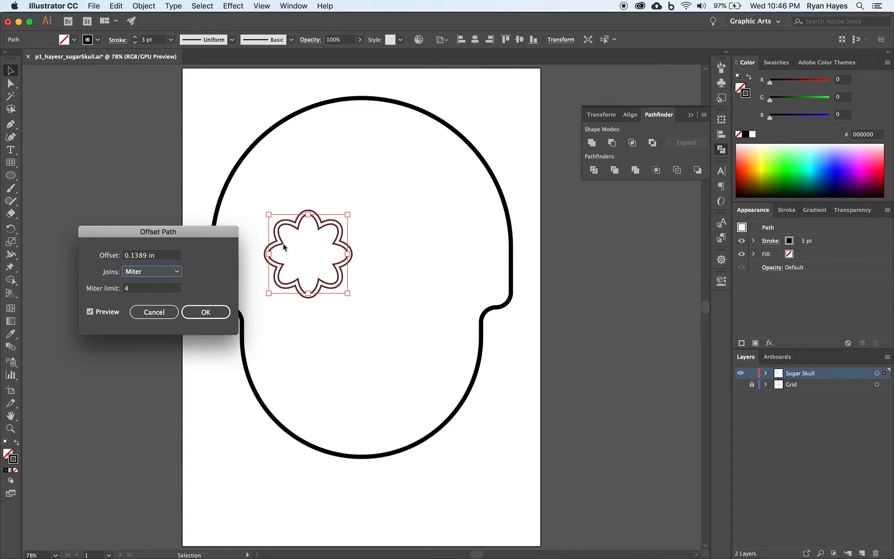
mouse_move(276, 243)
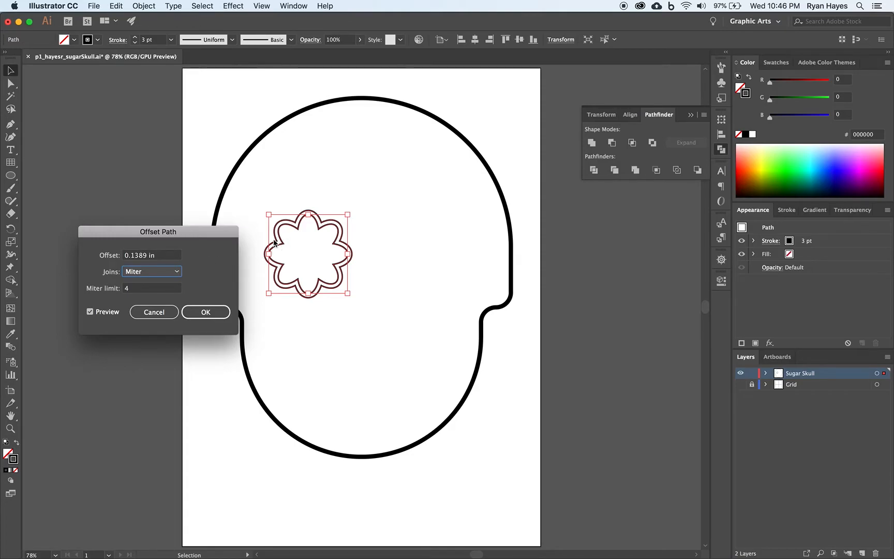
mouse_move(365, 251)
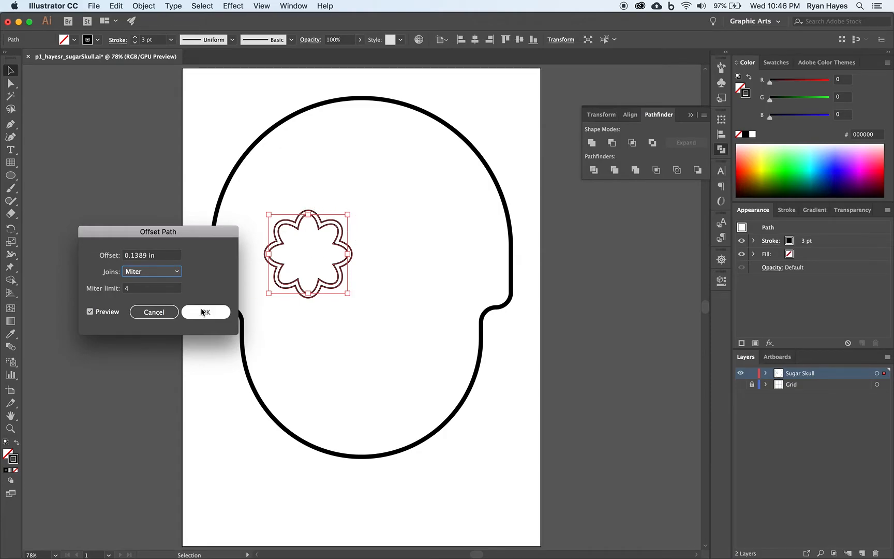
click(205, 311)
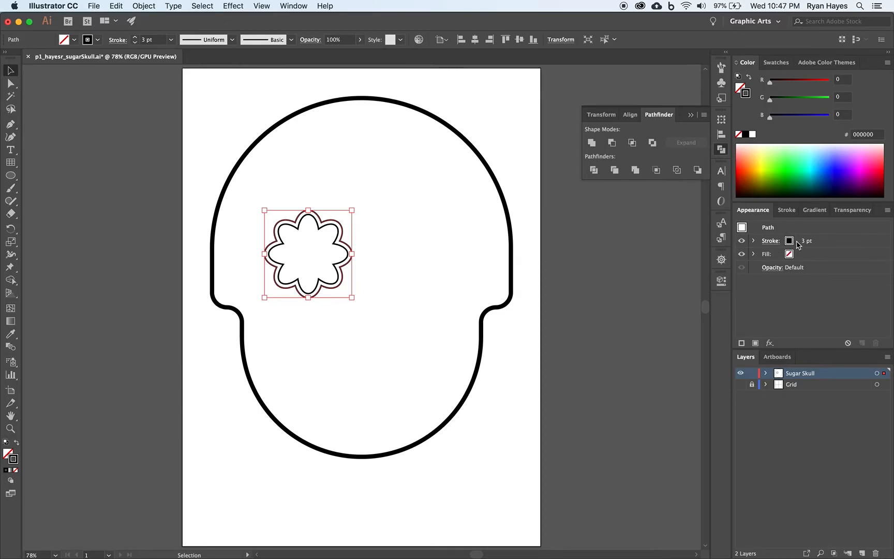
mouse_move(259, 87)
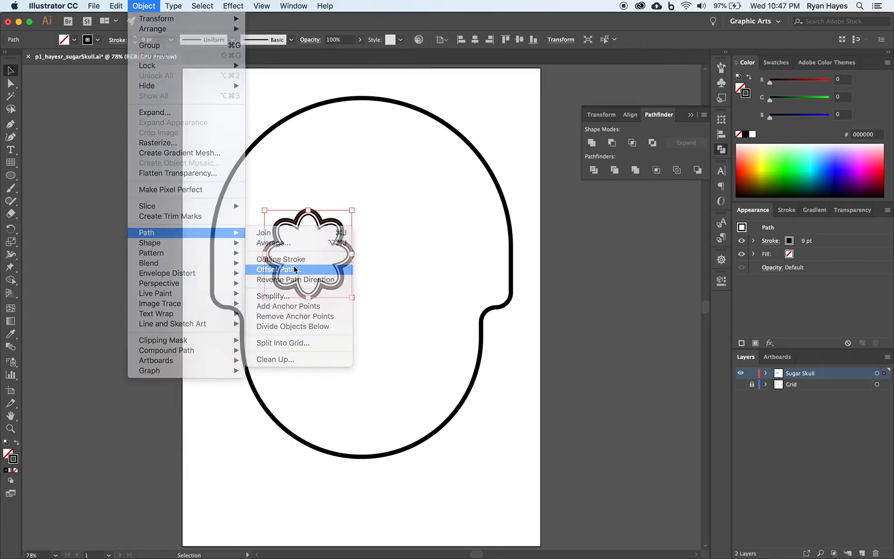
Add a further 12px Offset Path outline, giving three concentric flower outlines
click(277, 269)
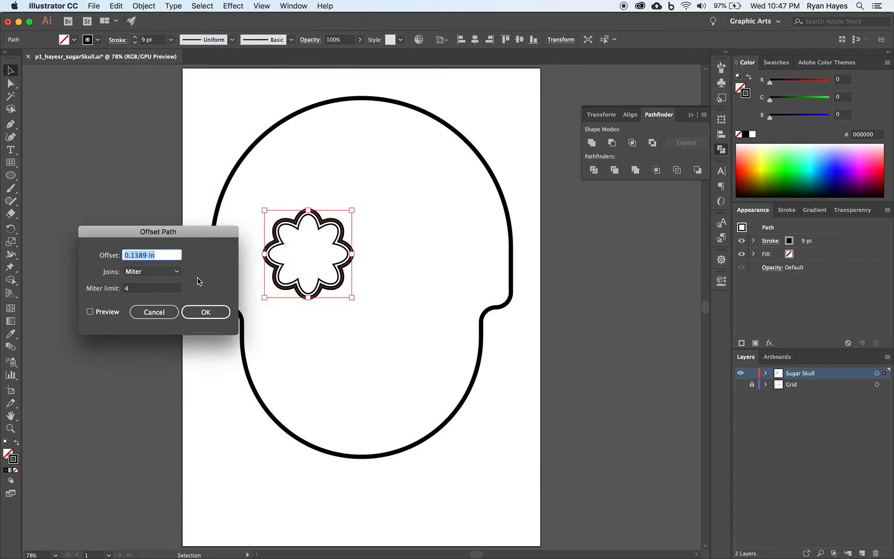
text(12)
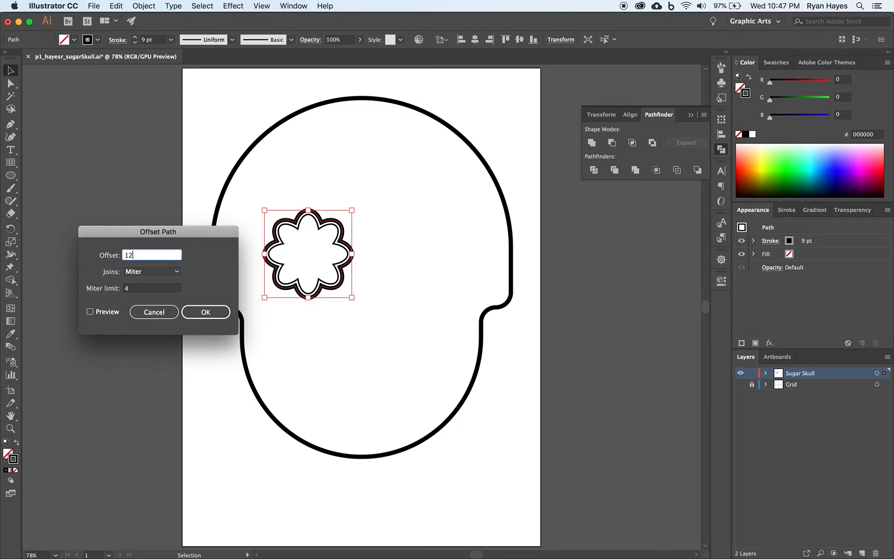
text(px)
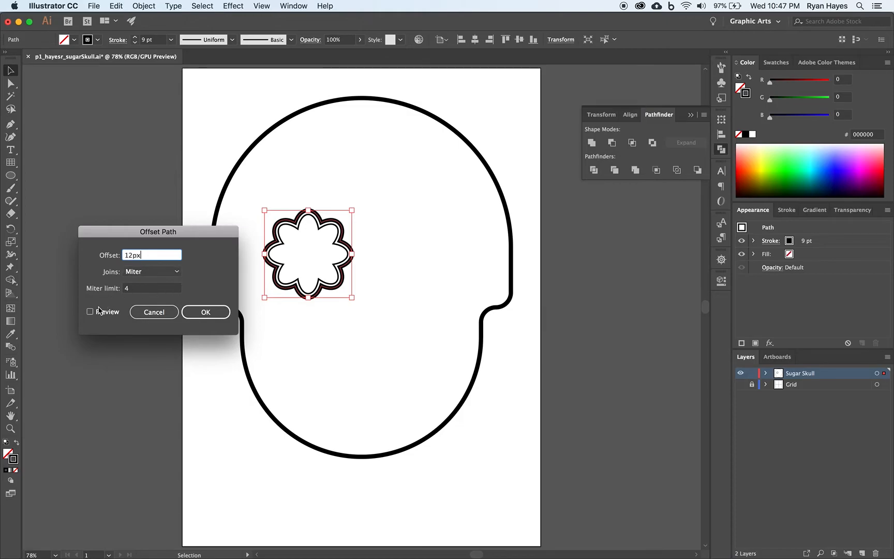
click(90, 311)
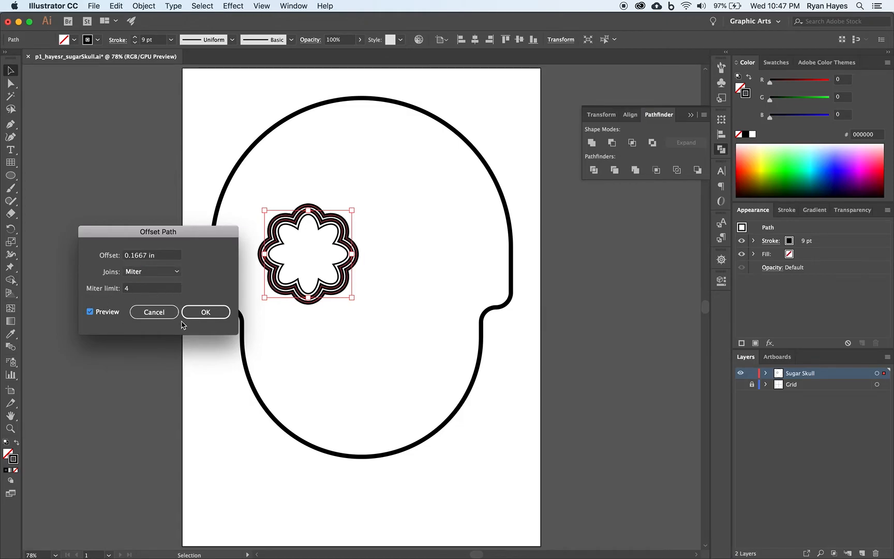
click(205, 312)
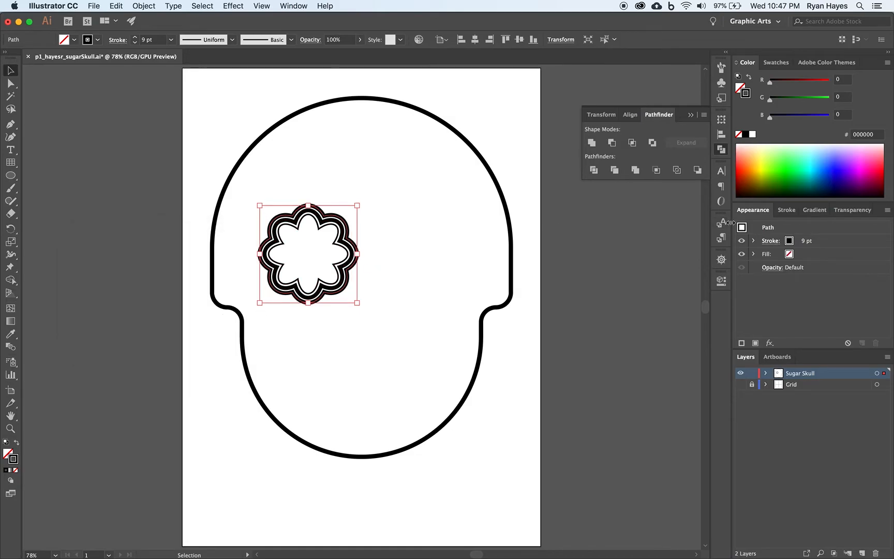
Show the full Stroke panel options for the 9 pt outermost flower outline
click(786, 209)
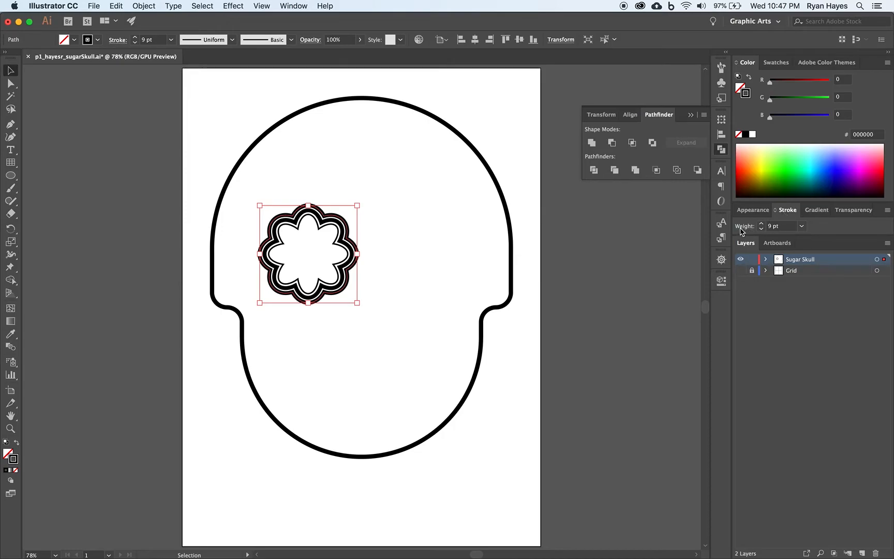
mouse_move(836, 231)
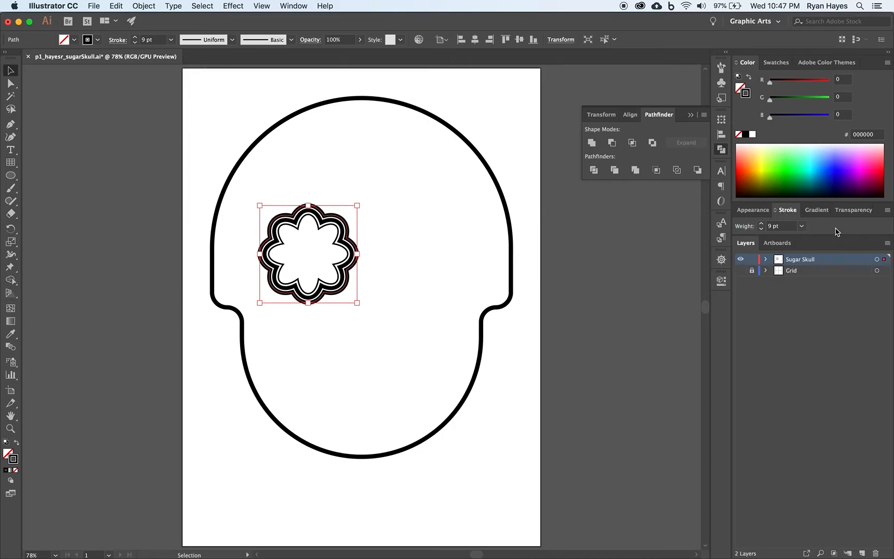
mouse_move(887, 215)
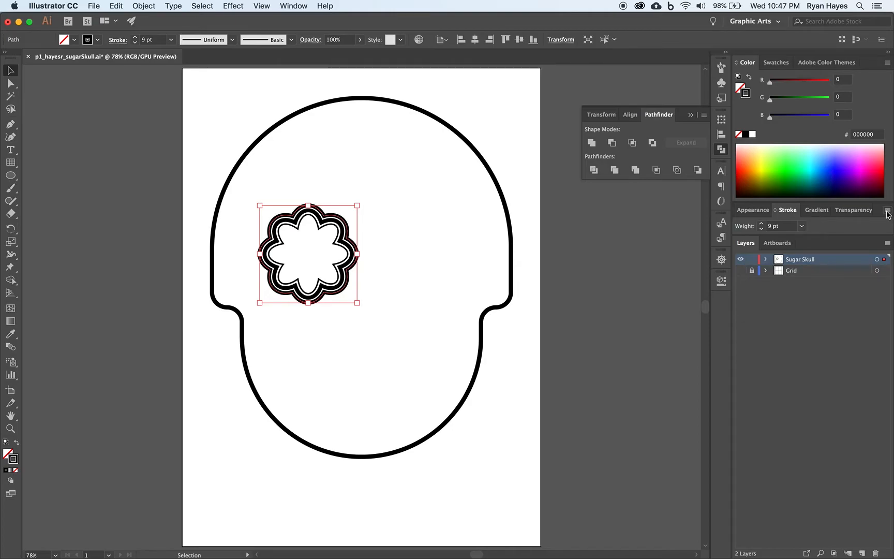
mouse_move(885, 210)
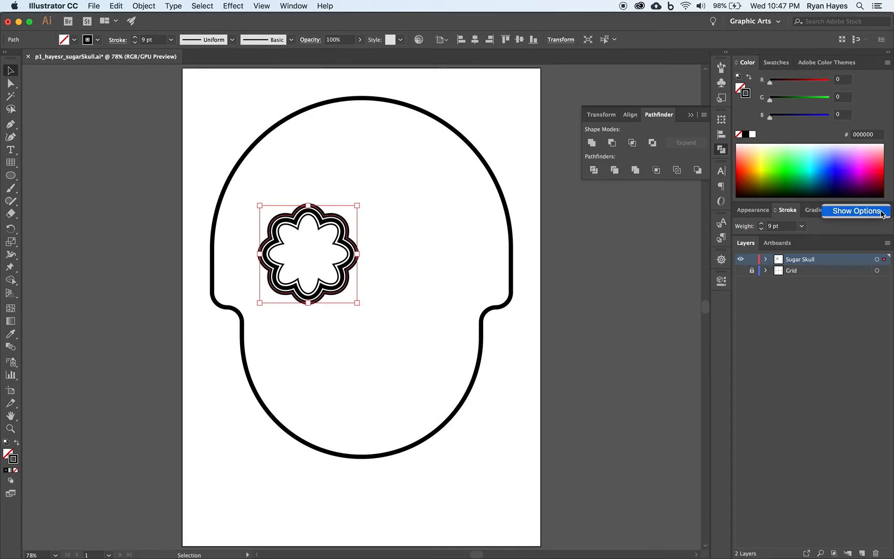
click(856, 211)
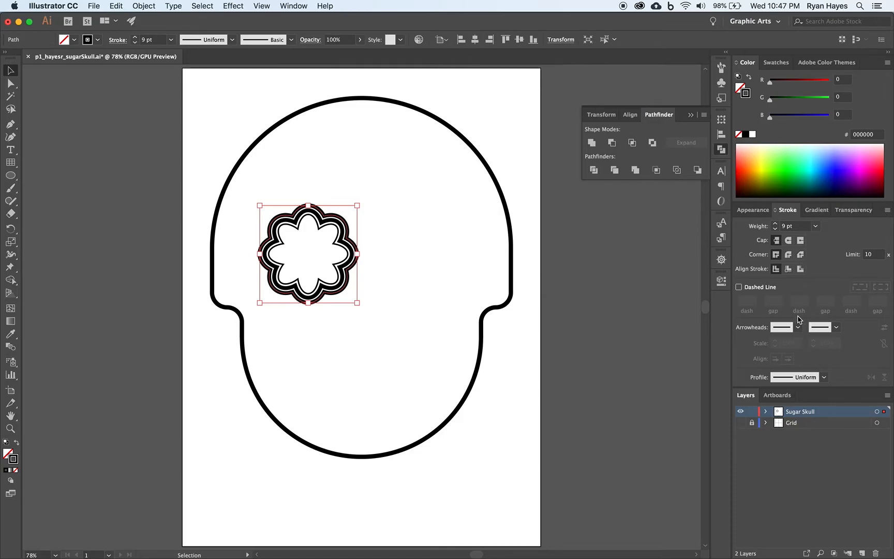
mouse_move(793, 277)
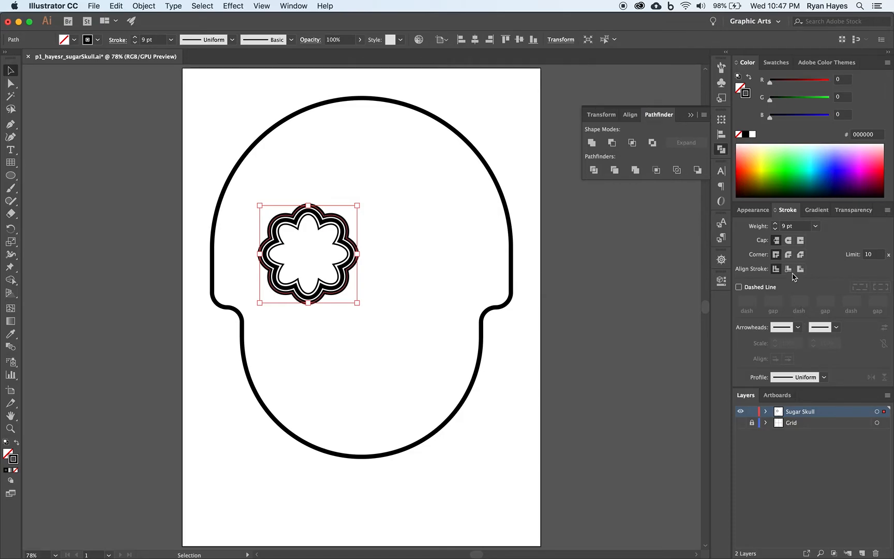
mouse_move(788, 240)
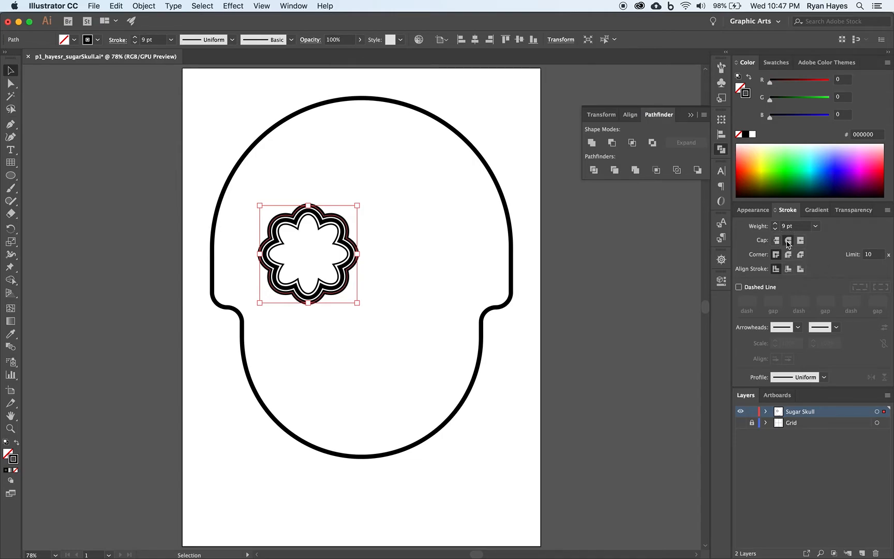
mouse_move(739, 288)
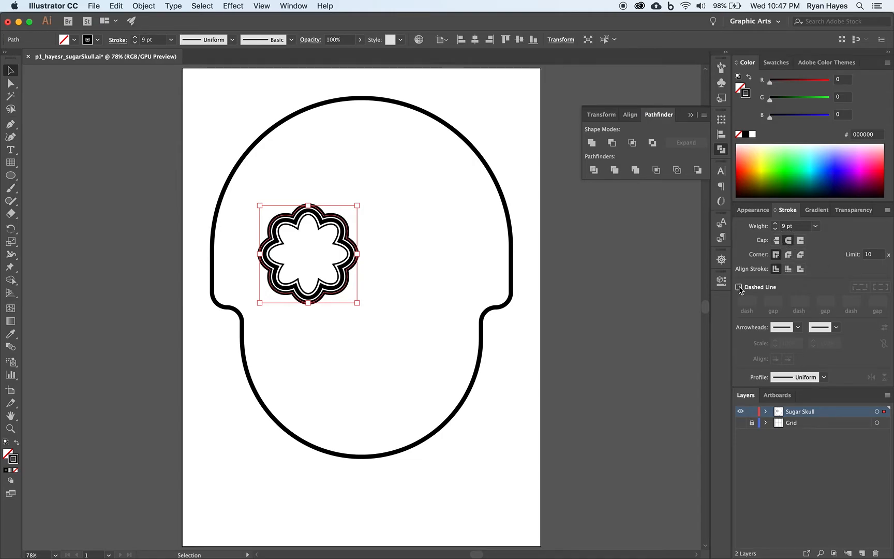
Make the outer flower stroke a dashed line of round dots, 0 pt dash and 25 pt gap
click(738, 287)
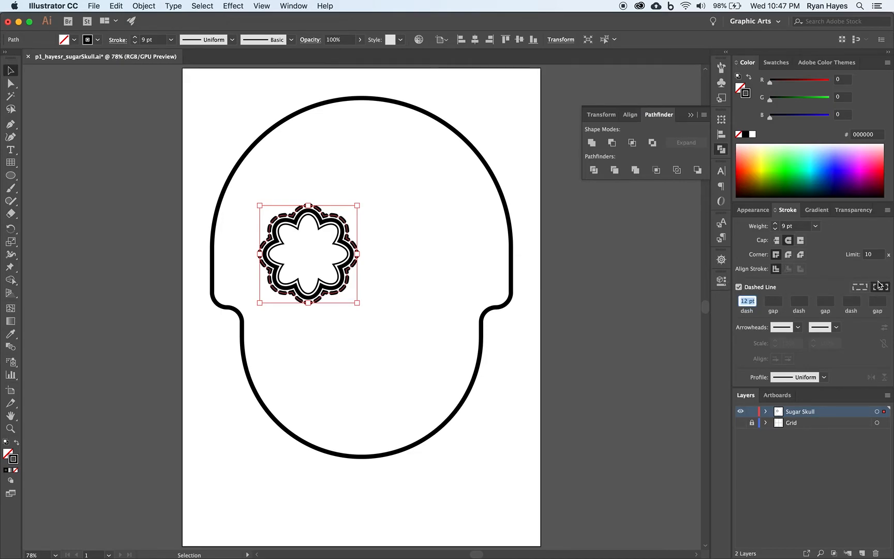
mouse_move(879, 288)
text(0)
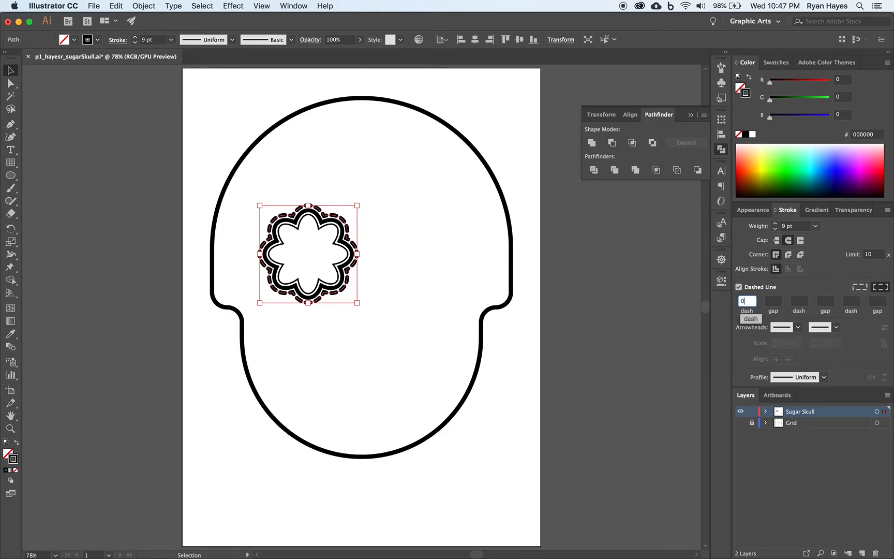
click(773, 300)
text(25)
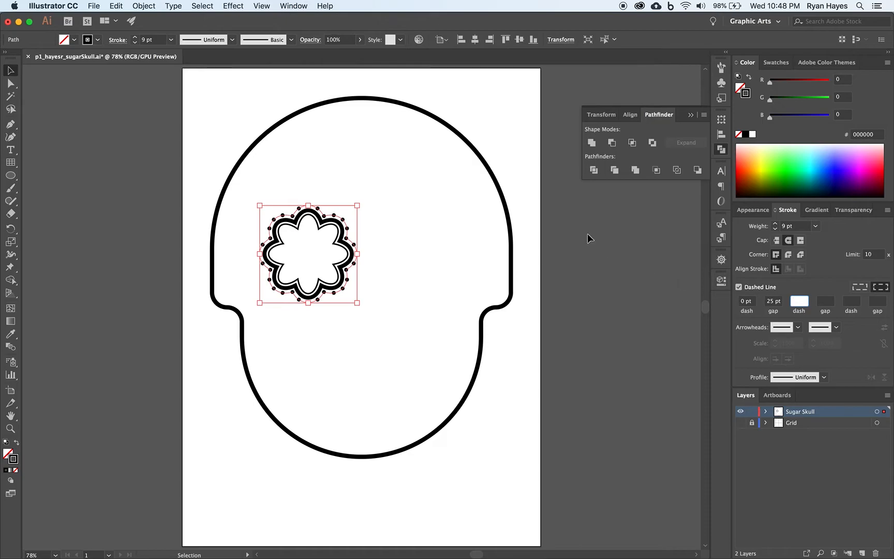
mouse_move(457, 279)
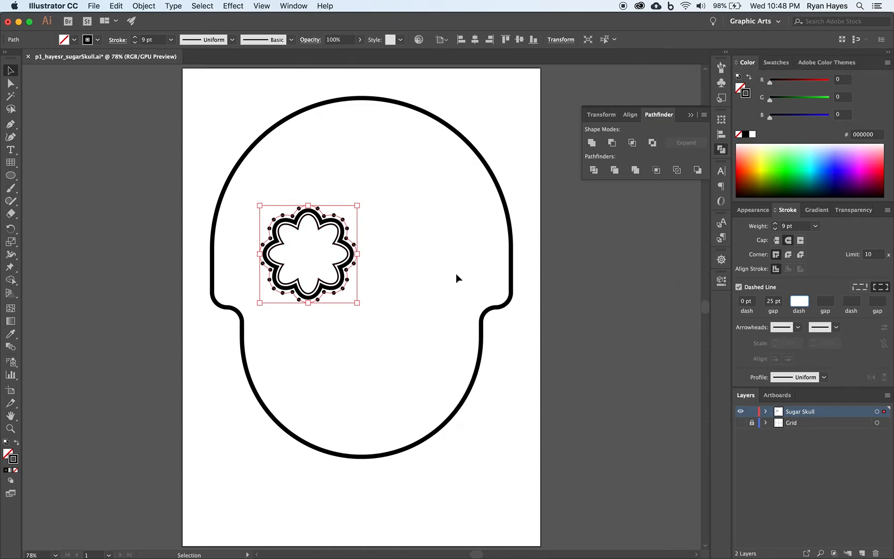
mouse_move(762, 305)
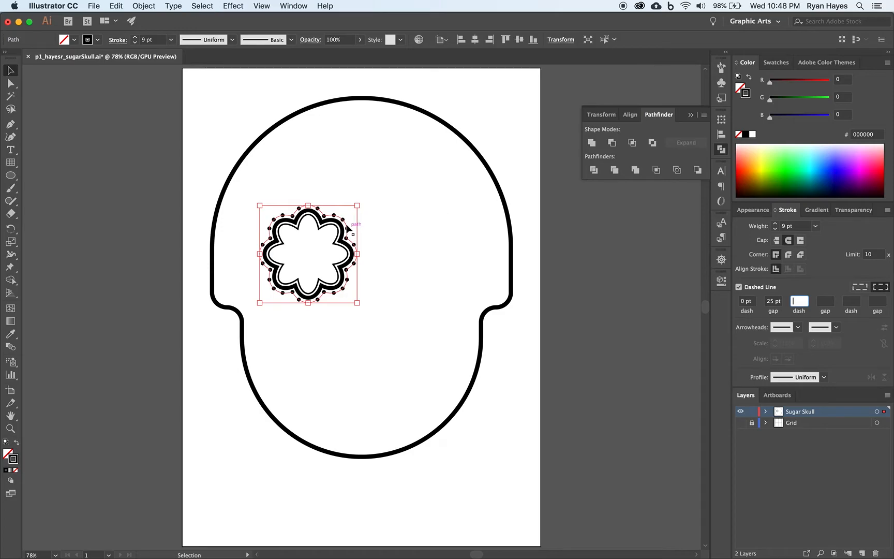
click(814, 226)
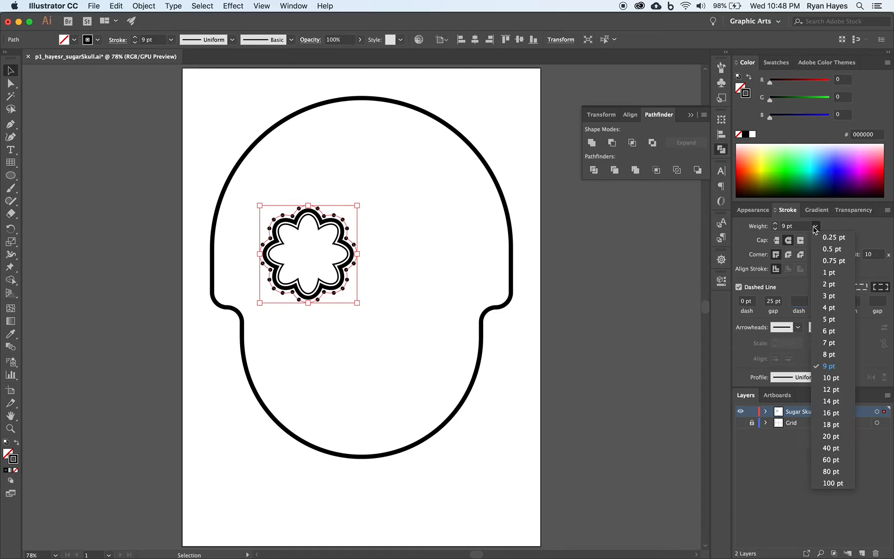
click(830, 412)
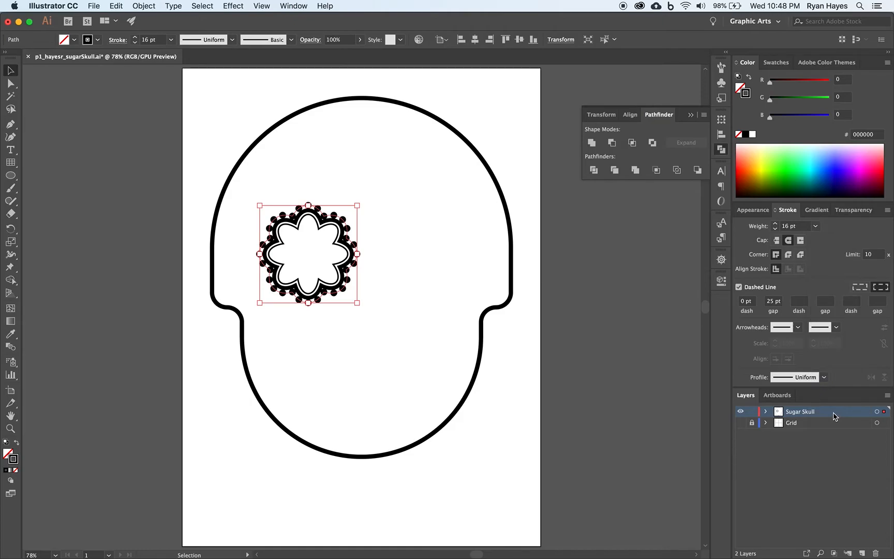
mouse_move(820, 227)
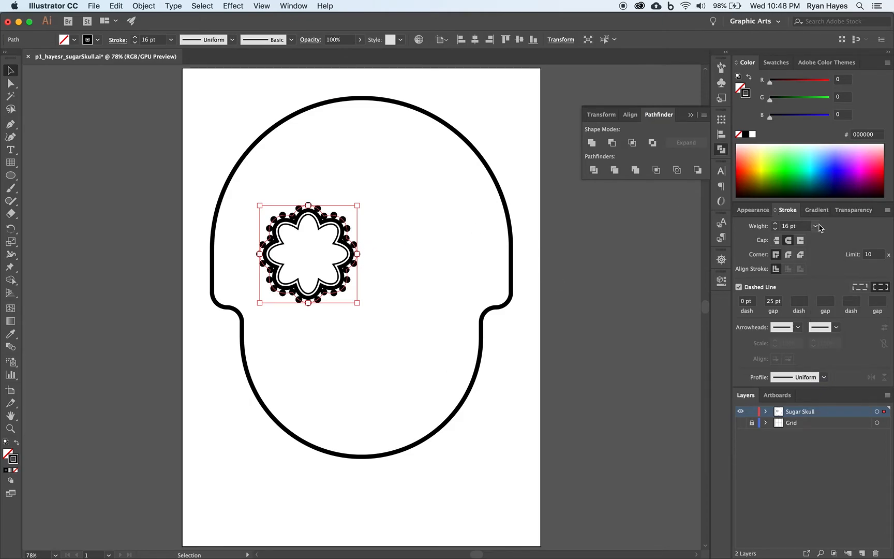
click(814, 226)
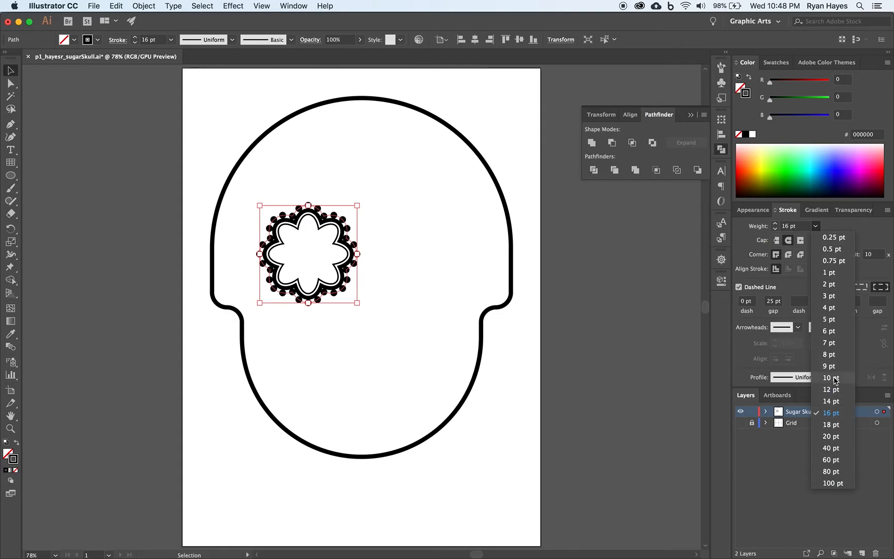
click(828, 366)
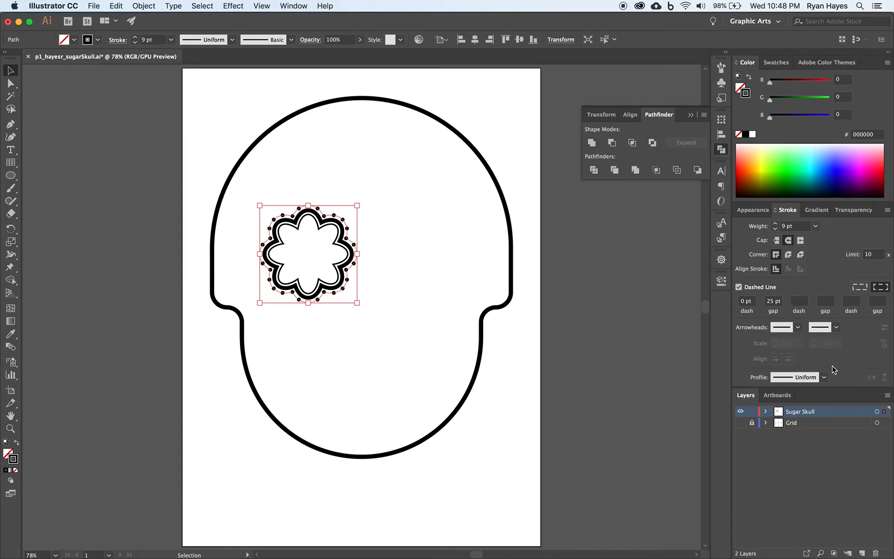
click(431, 281)
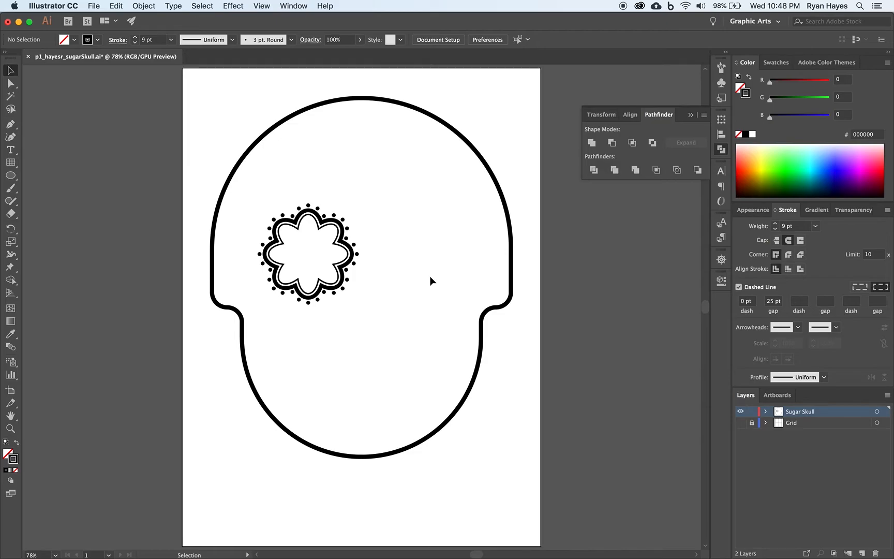
Draw a solid black circle about 1.57 in wide at the flower eye's centre
click(10, 175)
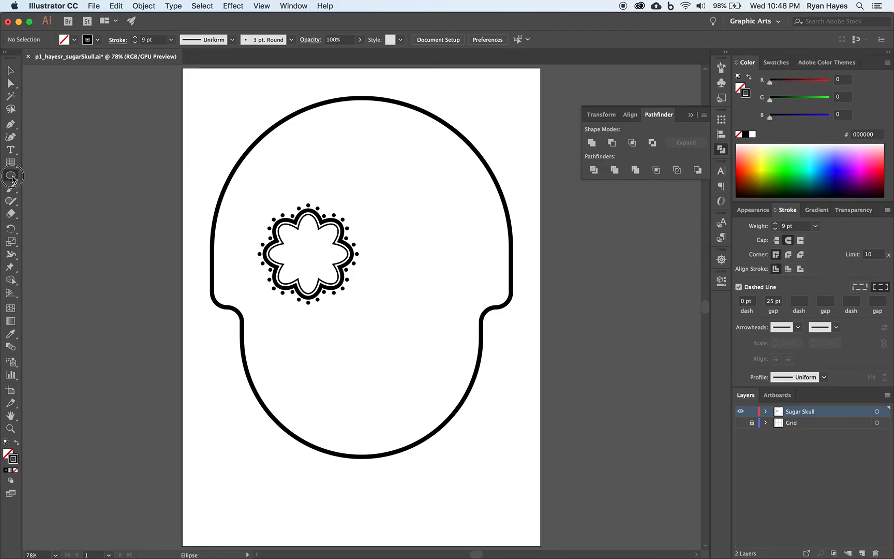
mouse_move(310, 254)
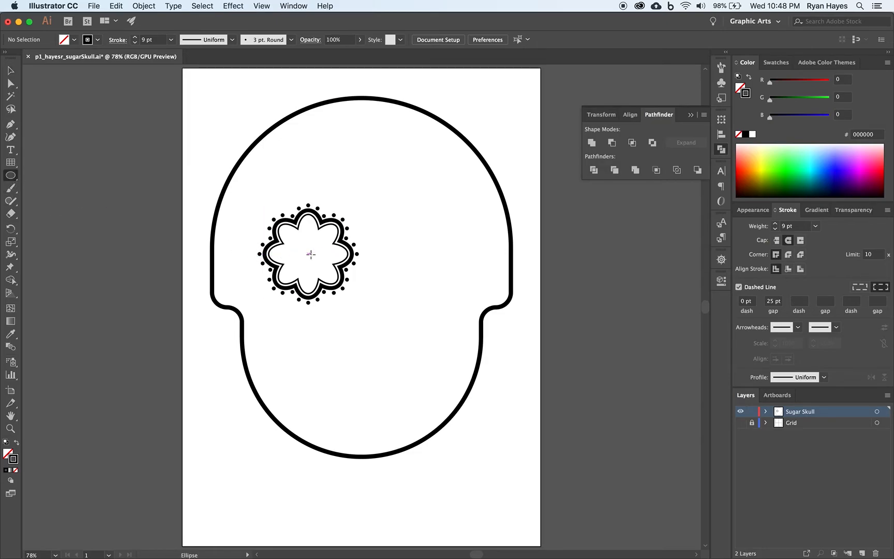
mouse_move(309, 253)
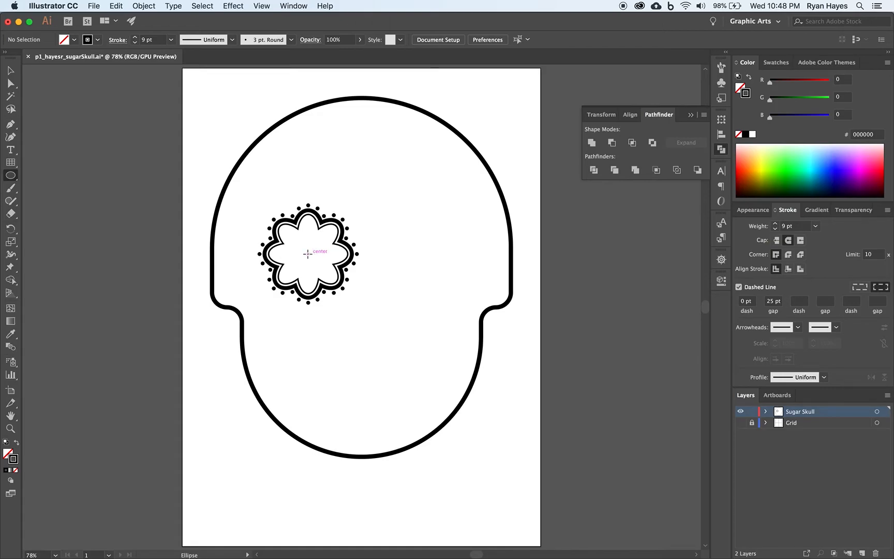
mouse_move(308, 254)
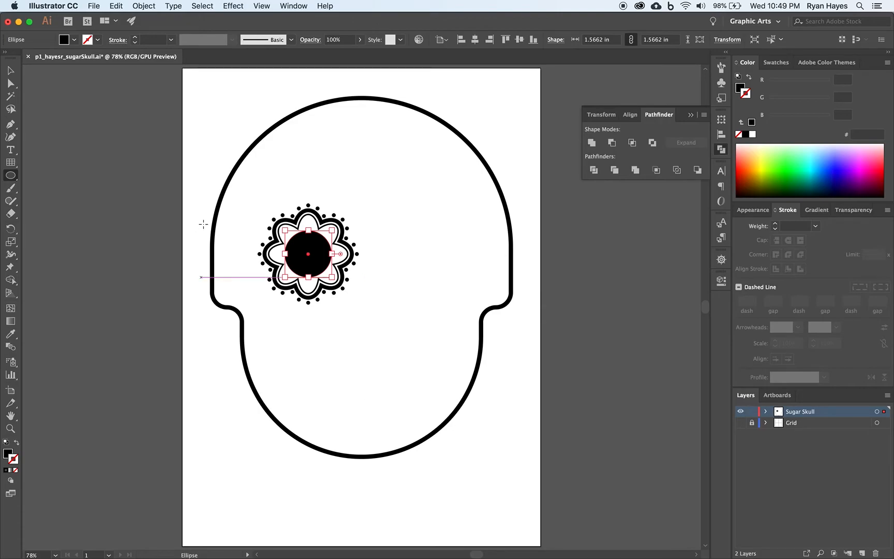
click(143, 6)
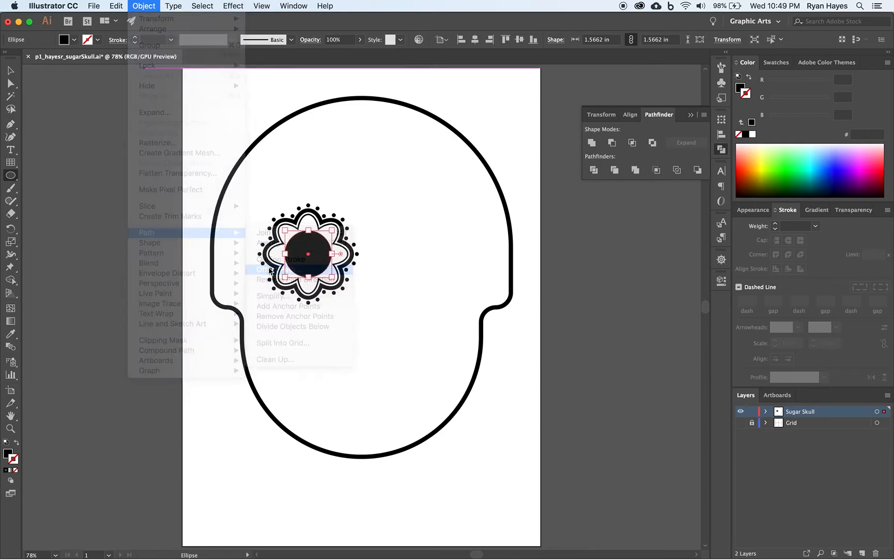
click(268, 269)
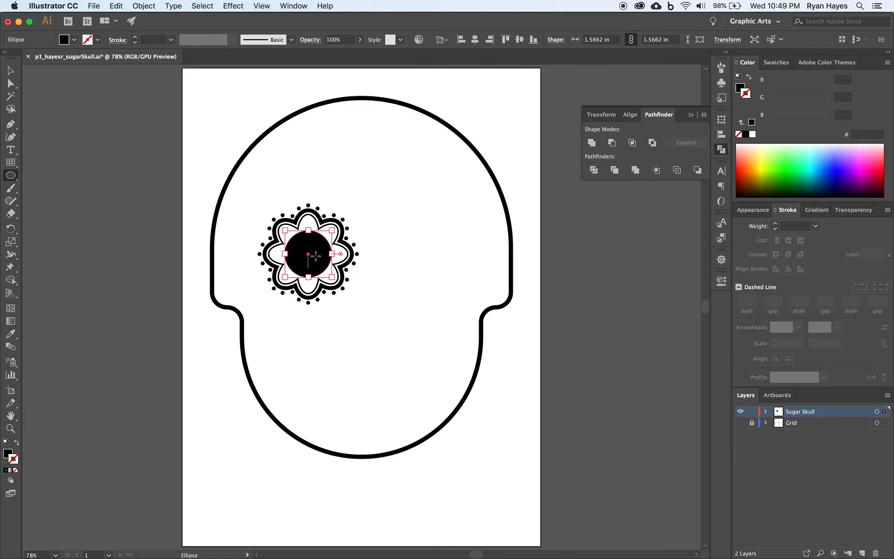
click(11, 70)
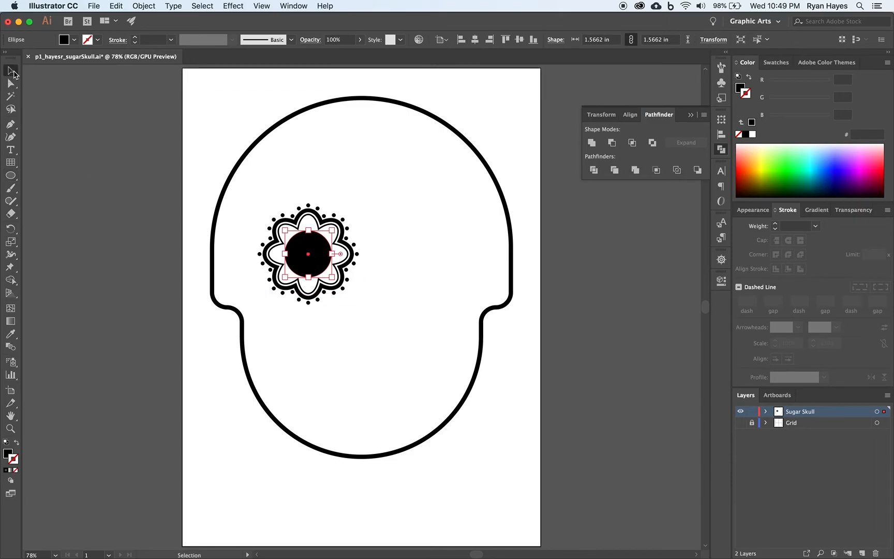
Scale the black centre circle down to 70% via Transform > Scale
right_click(309, 255)
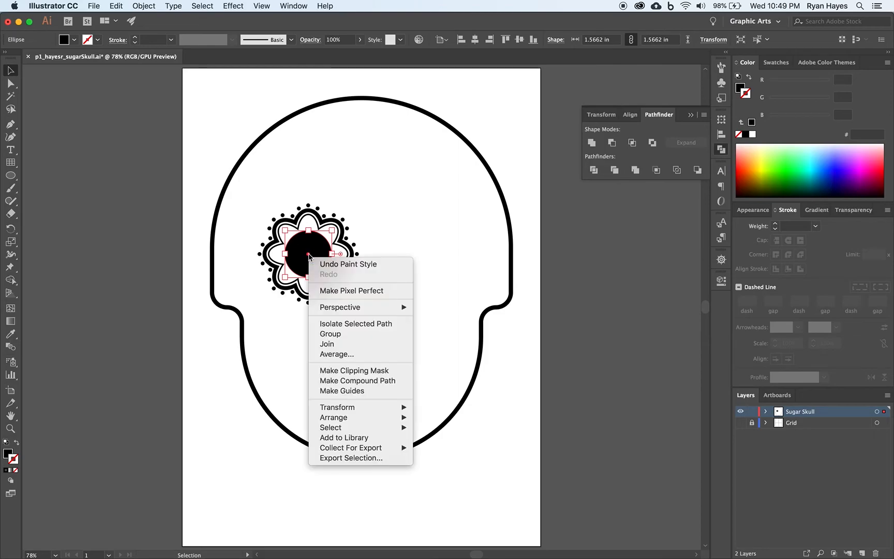
mouse_move(338, 406)
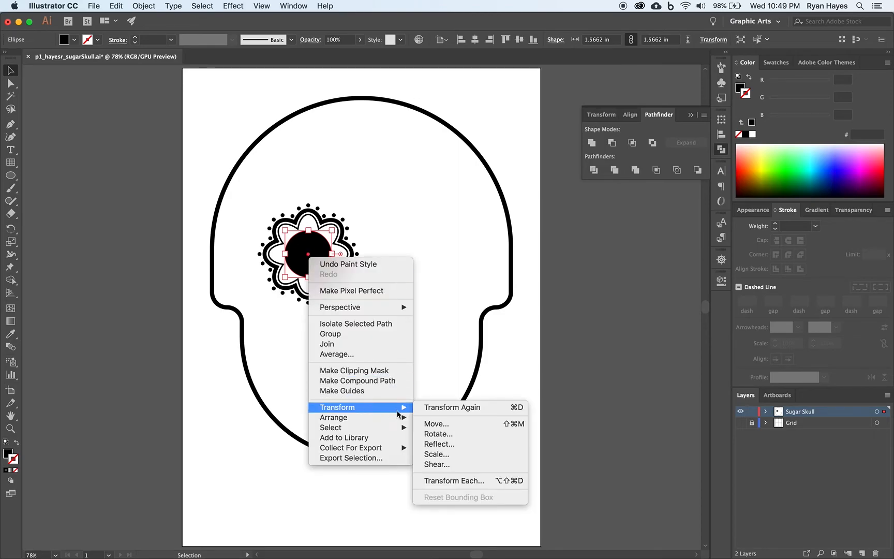
click(435, 453)
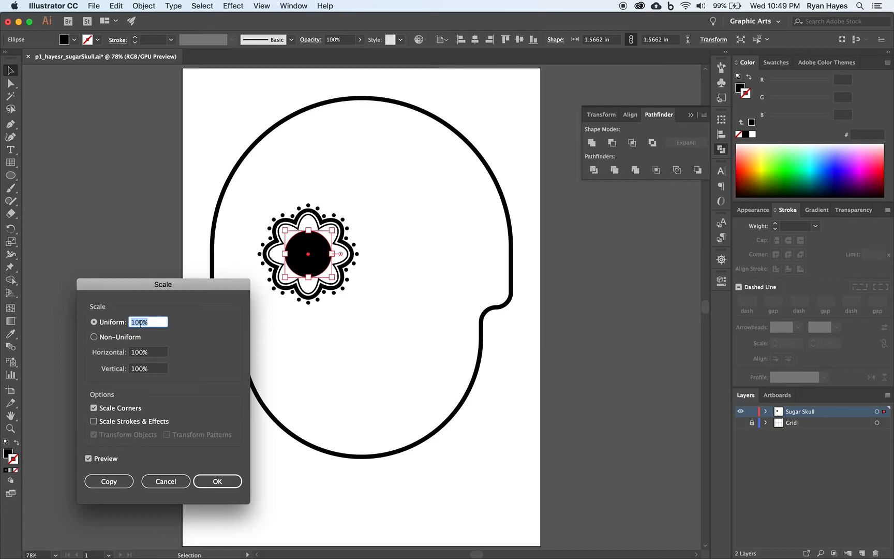
text(70)
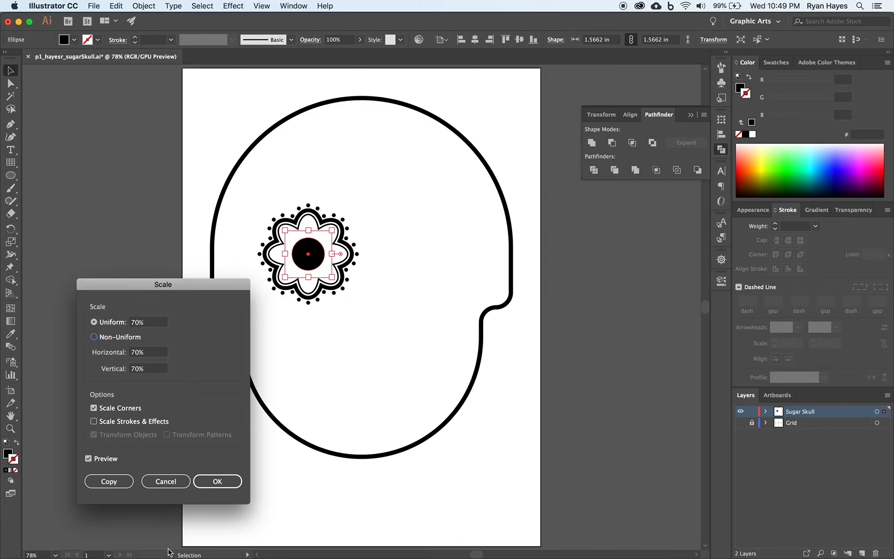
click(216, 481)
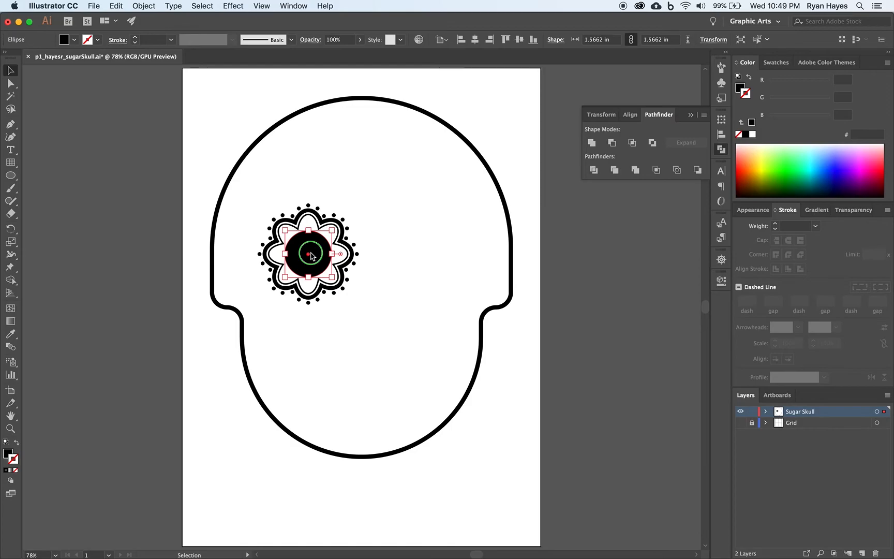
Make a 70% scaled copy of the black circle inside it and fill the copy white
right_click(311, 254)
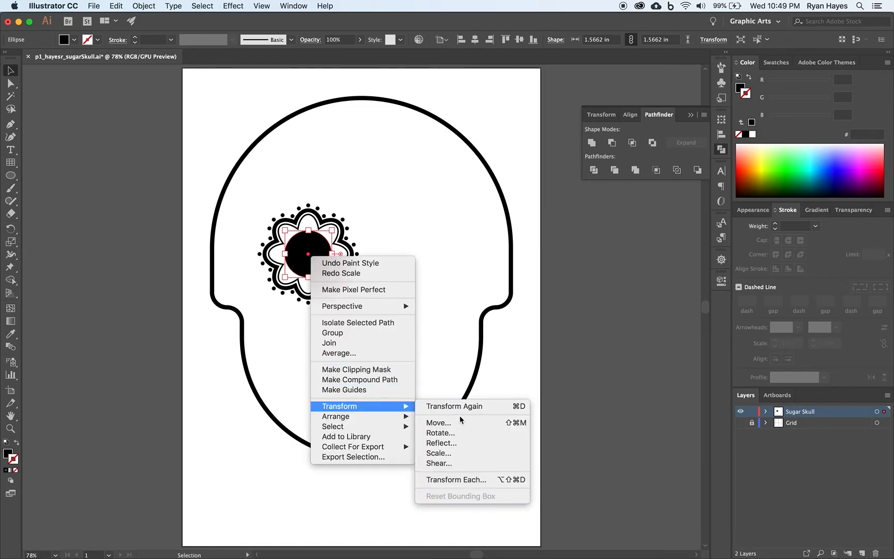
click(439, 453)
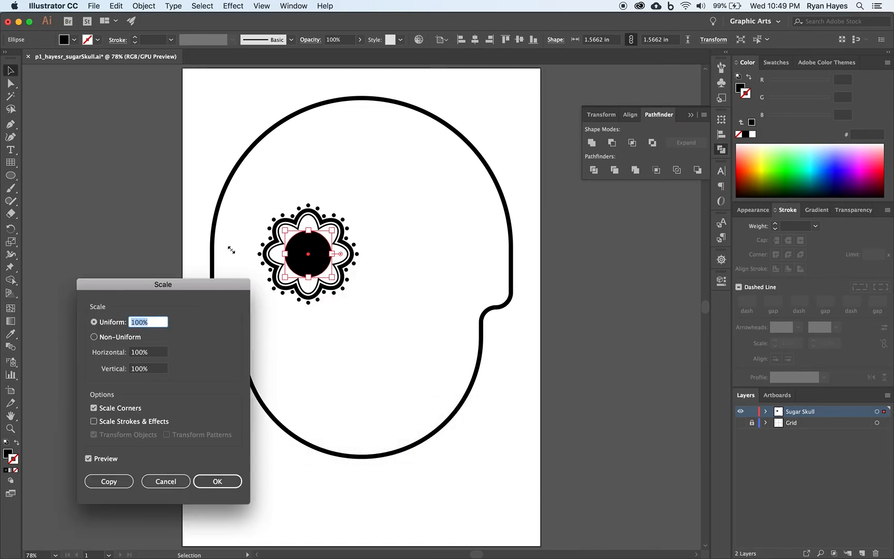
text(70)
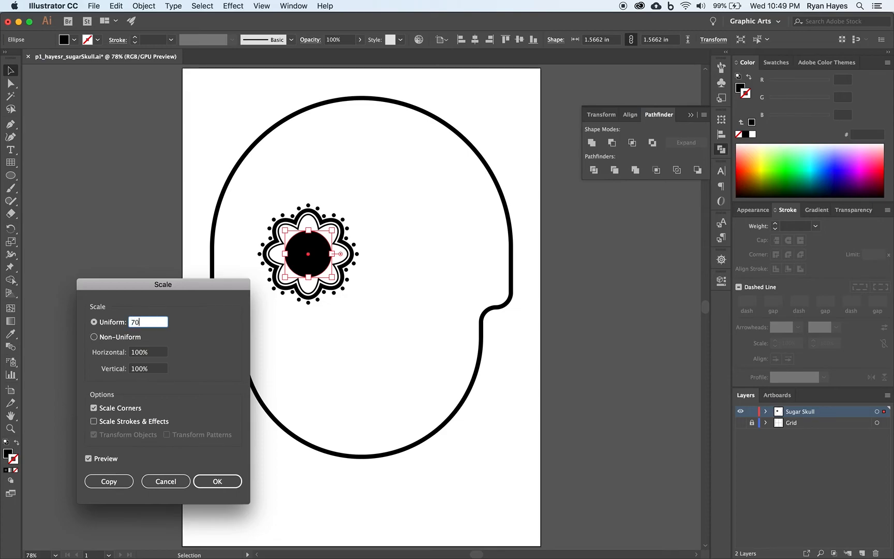
click(217, 481)
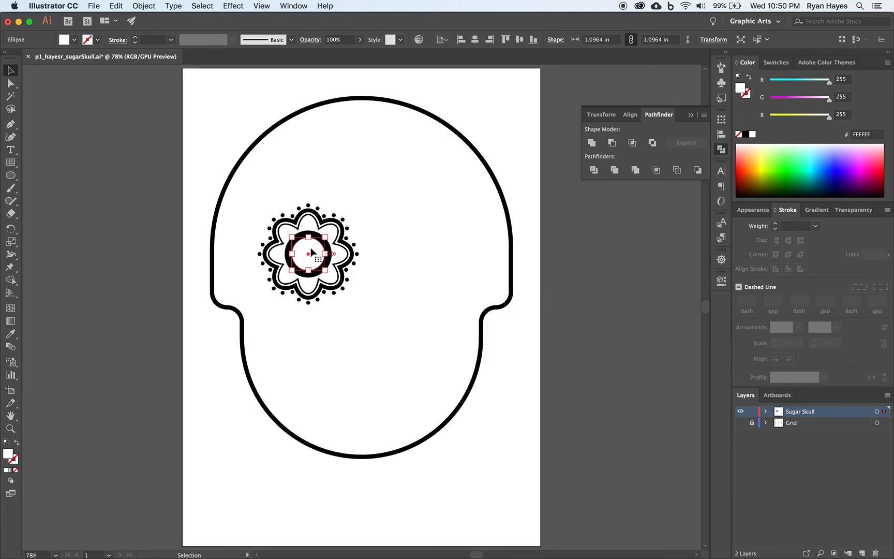
mouse_move(158, 17)
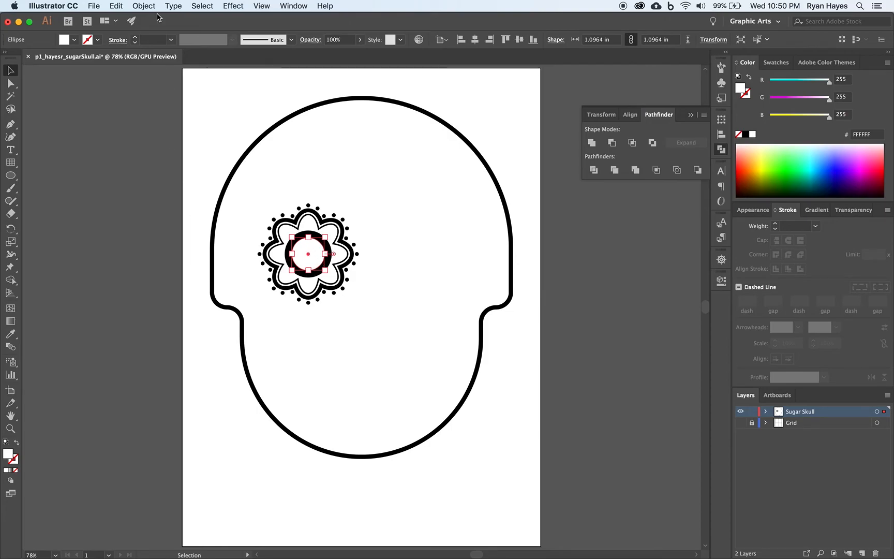
Make a 70% copy of the white circle and give it an unfilled black outline
right_click(309, 256)
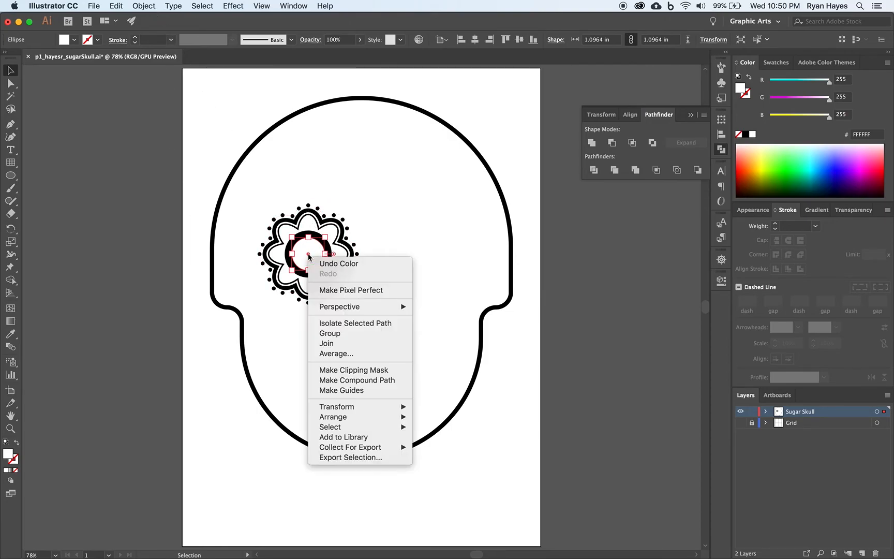
mouse_move(336, 406)
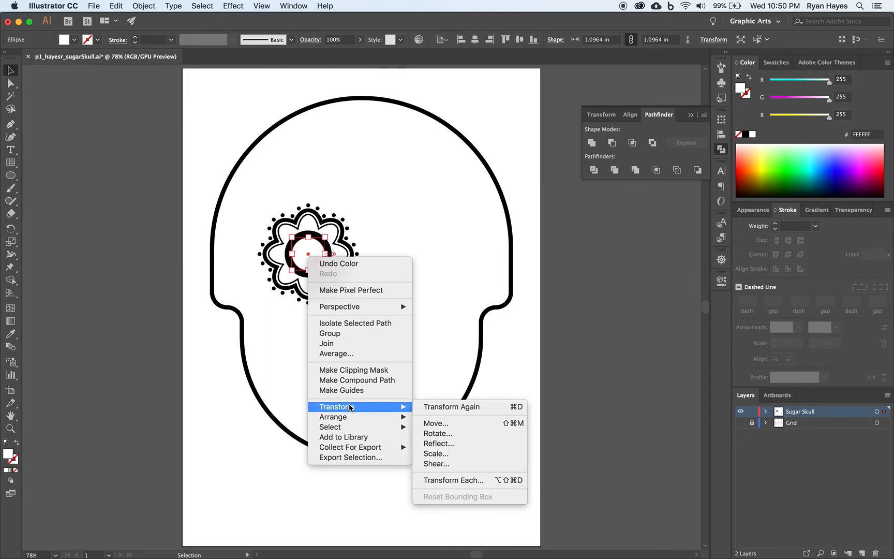
mouse_move(435, 423)
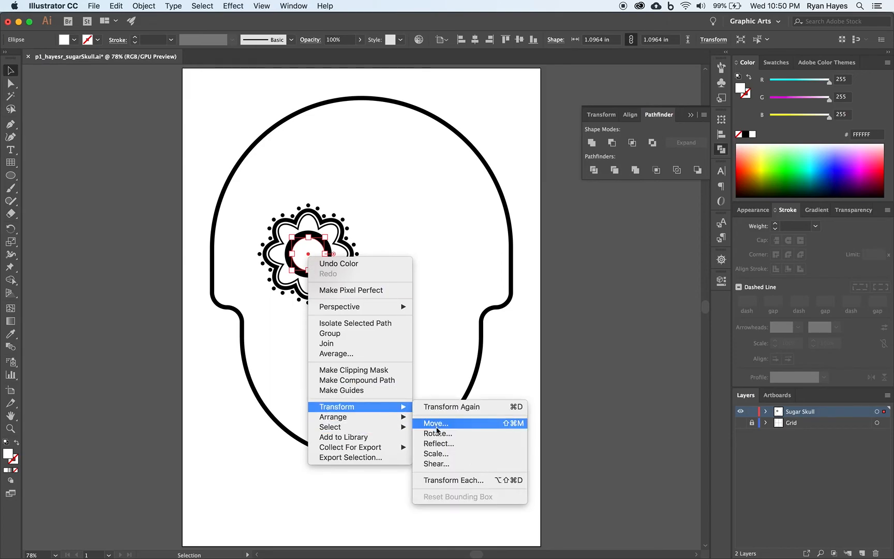
click(436, 453)
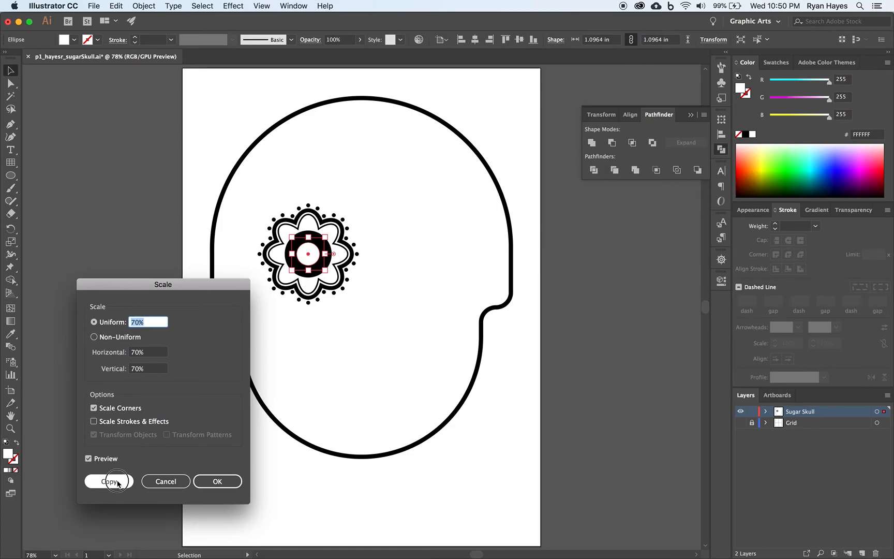
click(109, 481)
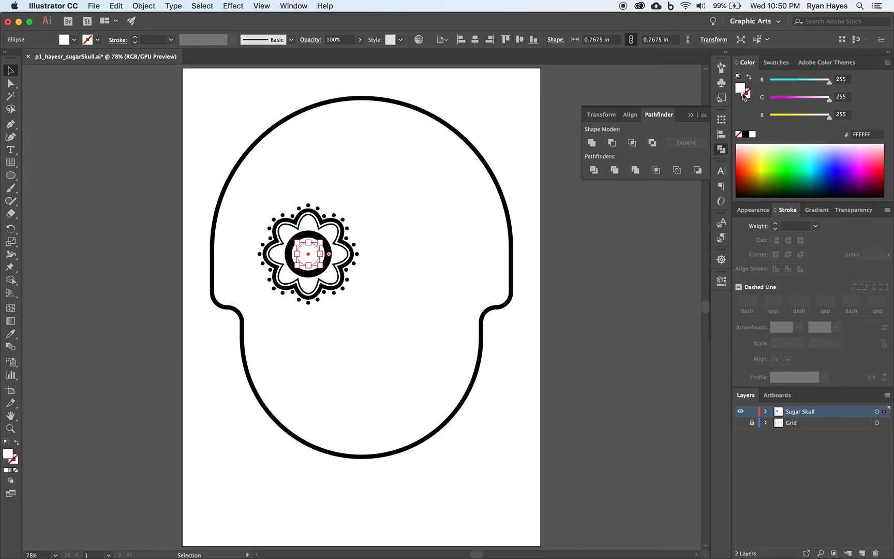
mouse_move(749, 116)
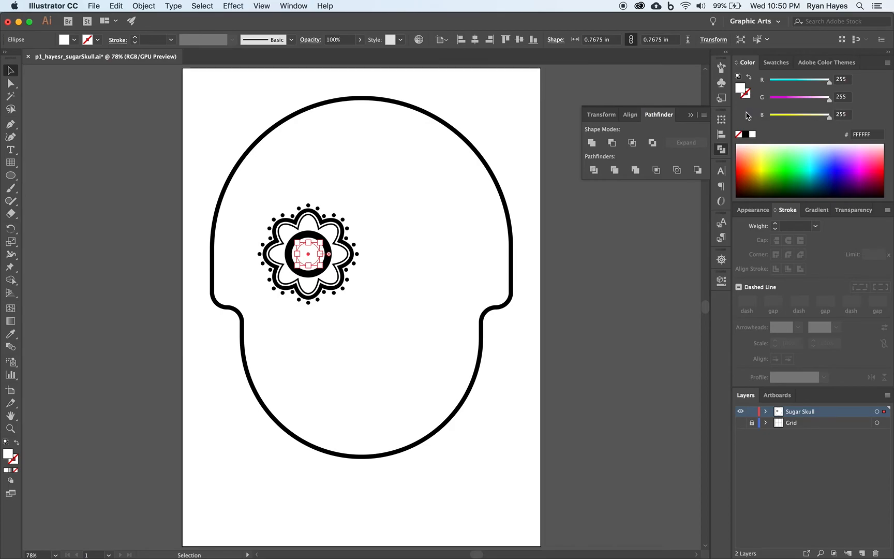
mouse_move(752, 89)
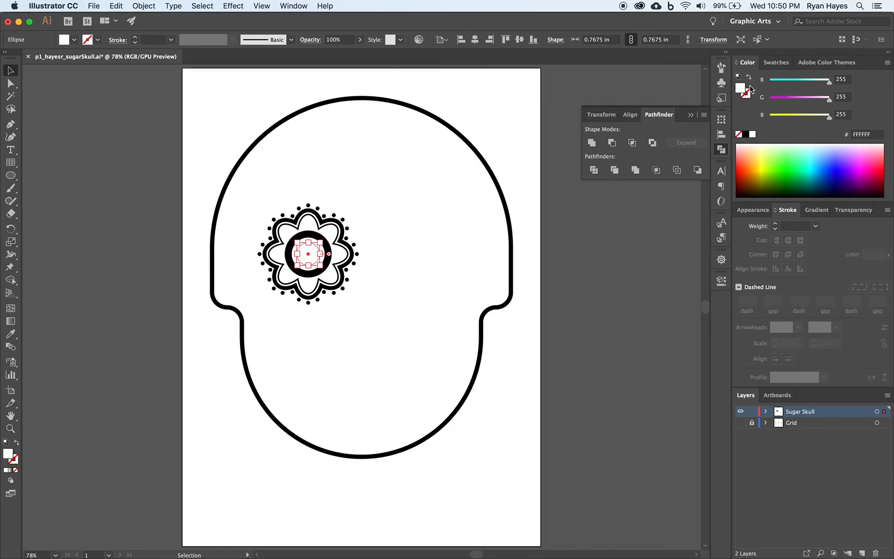
click(741, 88)
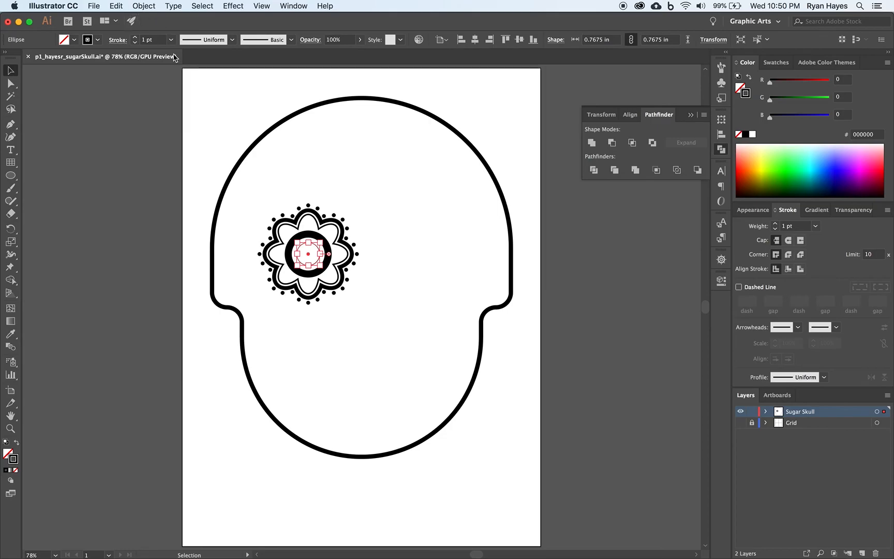
Make another 70% copy of the outlined circle as a black centre dot, then deselect
right_click(308, 254)
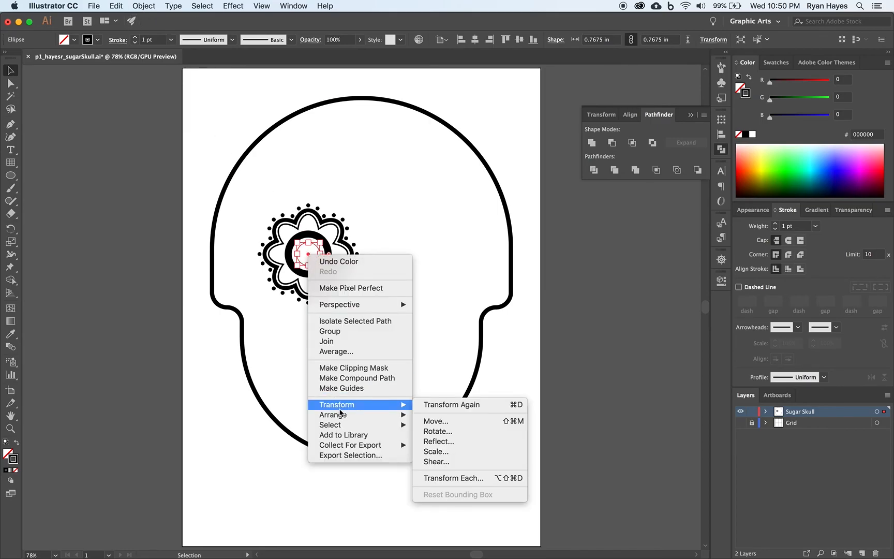
mouse_move(436, 451)
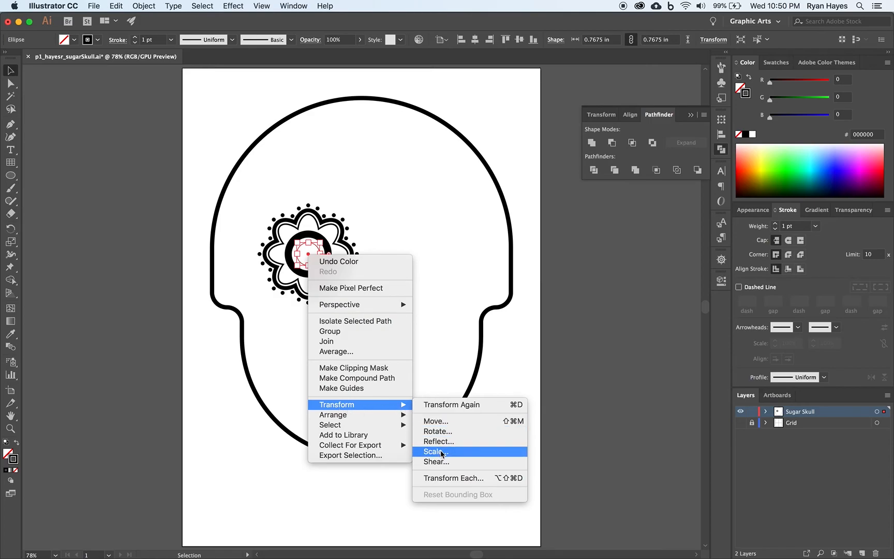
click(434, 451)
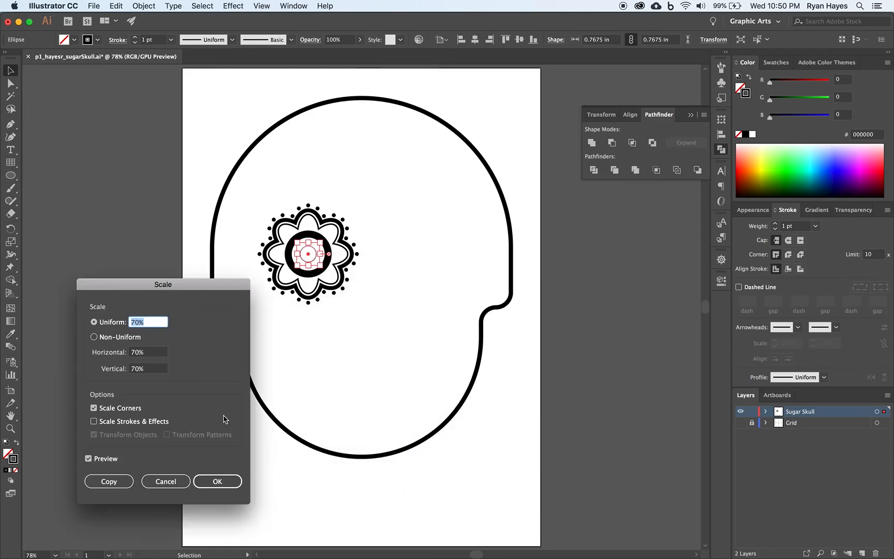
click(216, 482)
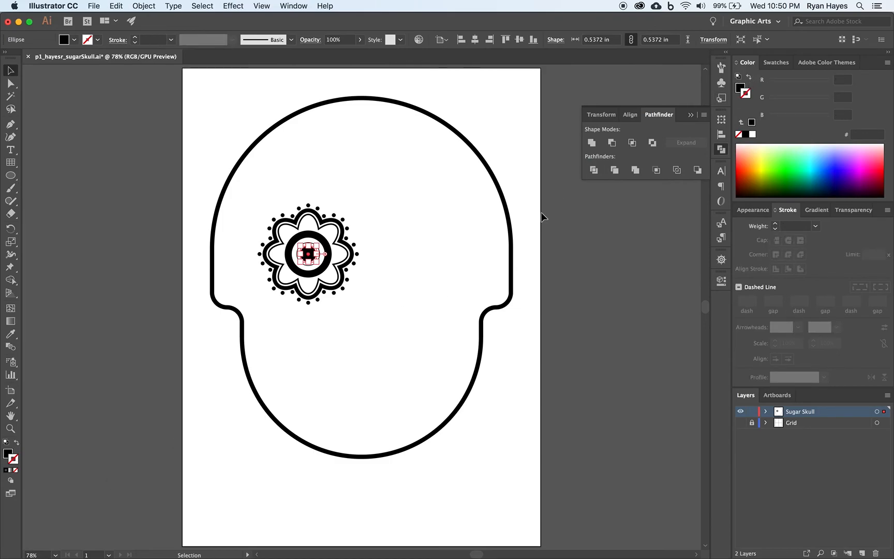
click(326, 321)
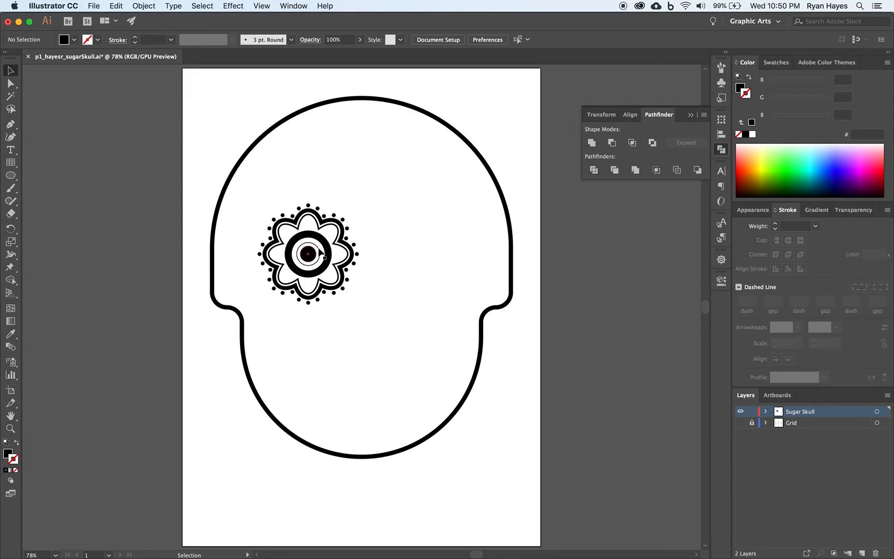
Select the unfilled ellipse from the expanded Sugar Skull layer list
click(308, 253)
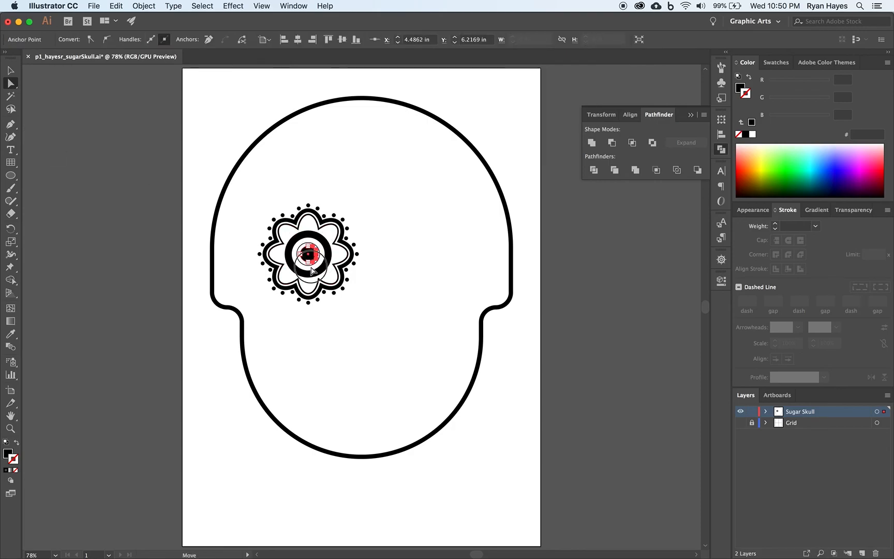
click(10, 70)
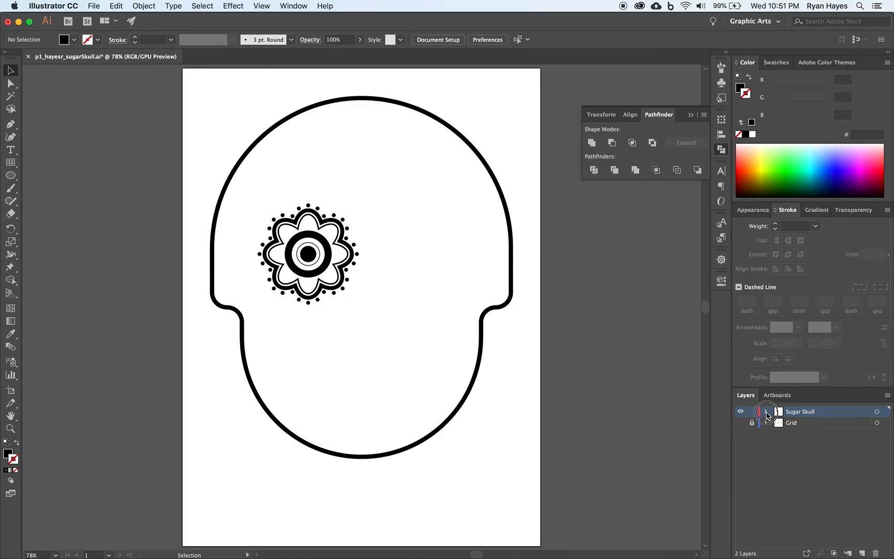
click(767, 411)
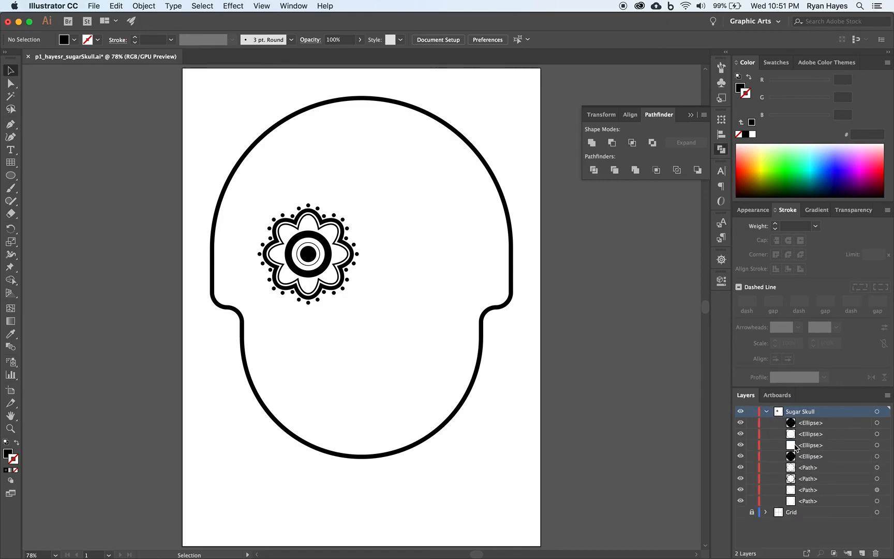
click(877, 434)
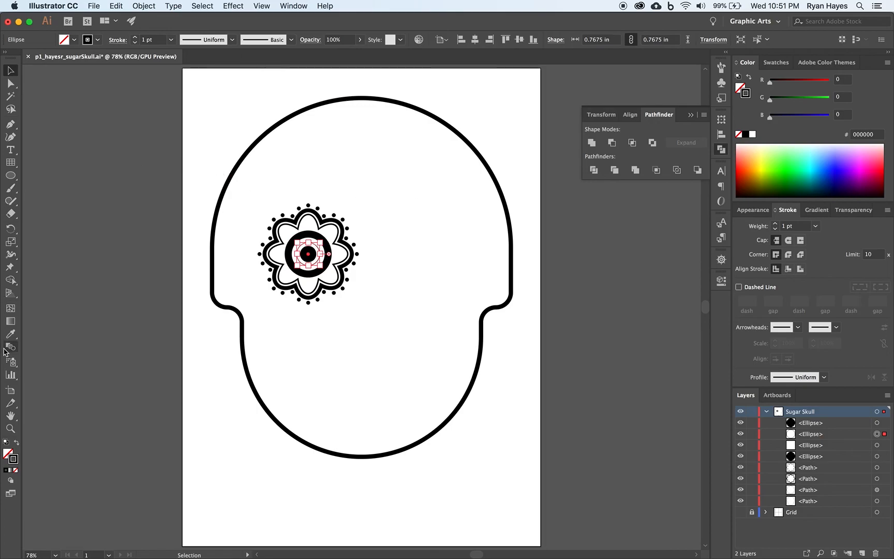
Use the Eyedropper to copy the outer dotted ring's dashed stroke onto the inner circle, then deselect
click(10, 333)
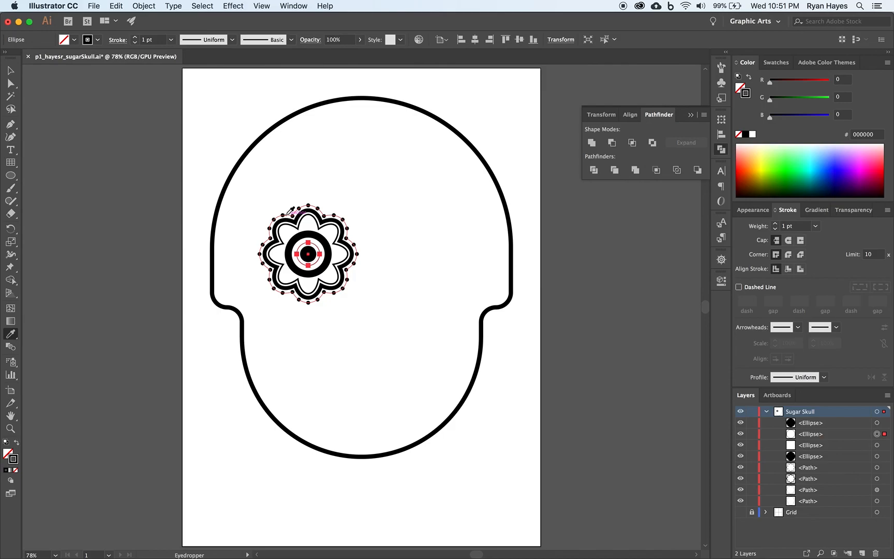
click(739, 287)
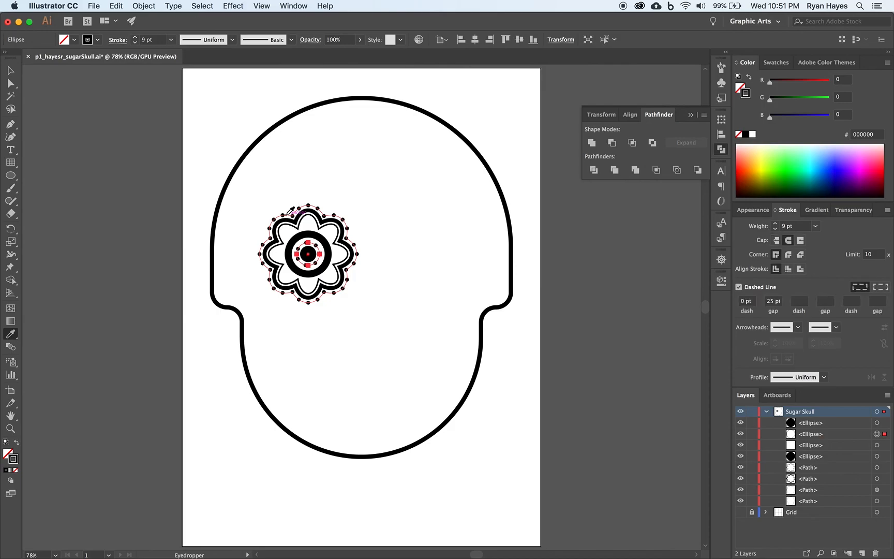
click(81, 151)
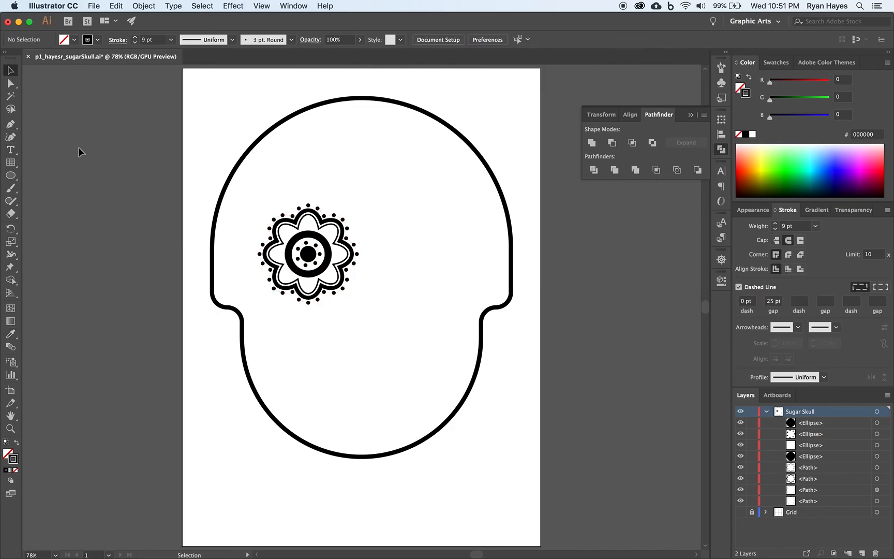